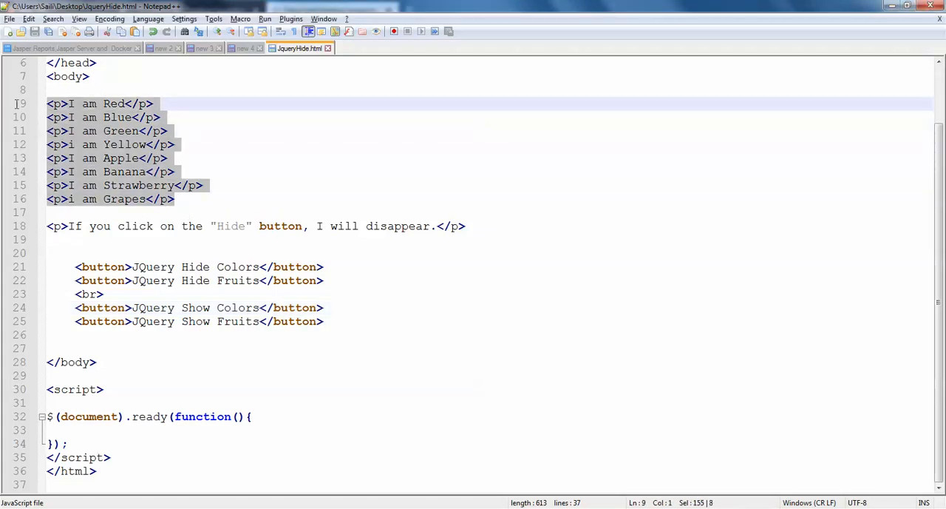
Step: Add an empty function hideColors(){} stub in the script section above the ready handler
click(118, 117)
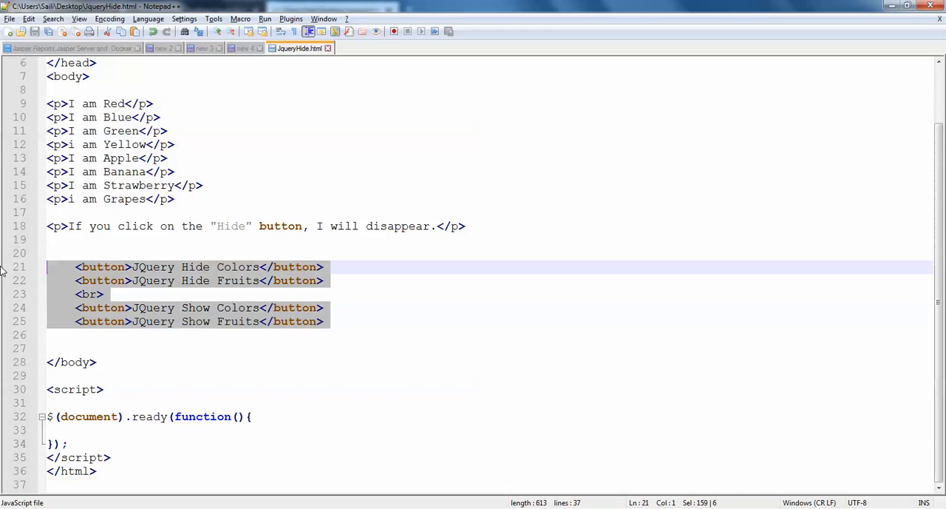
click(161, 308)
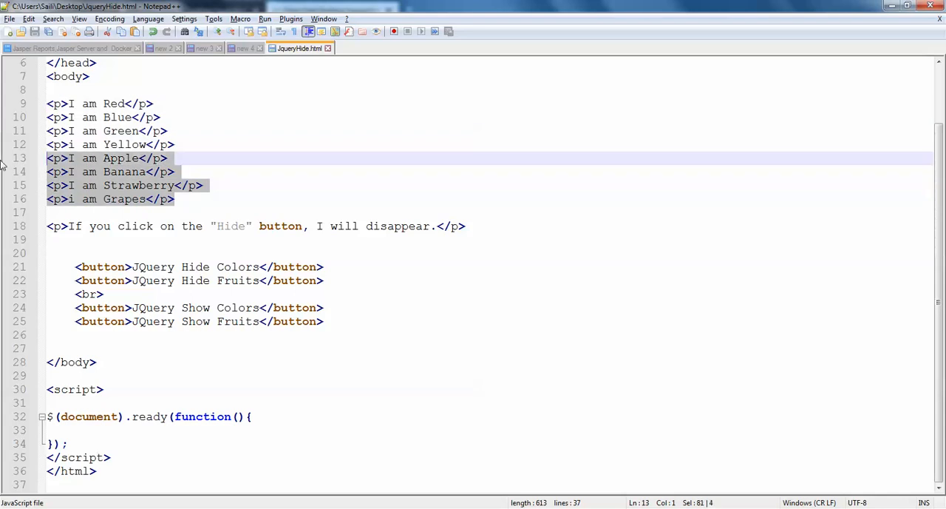
click(174, 198)
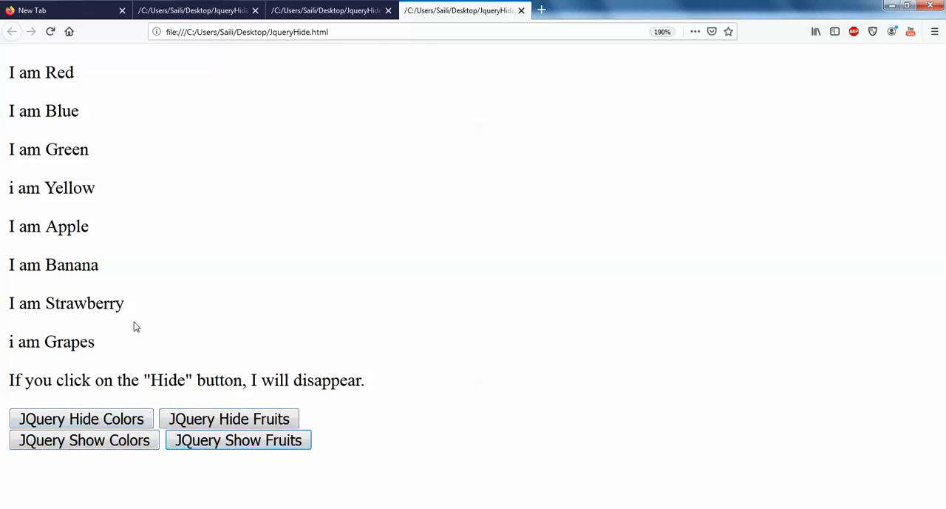
mouse_move(163, 349)
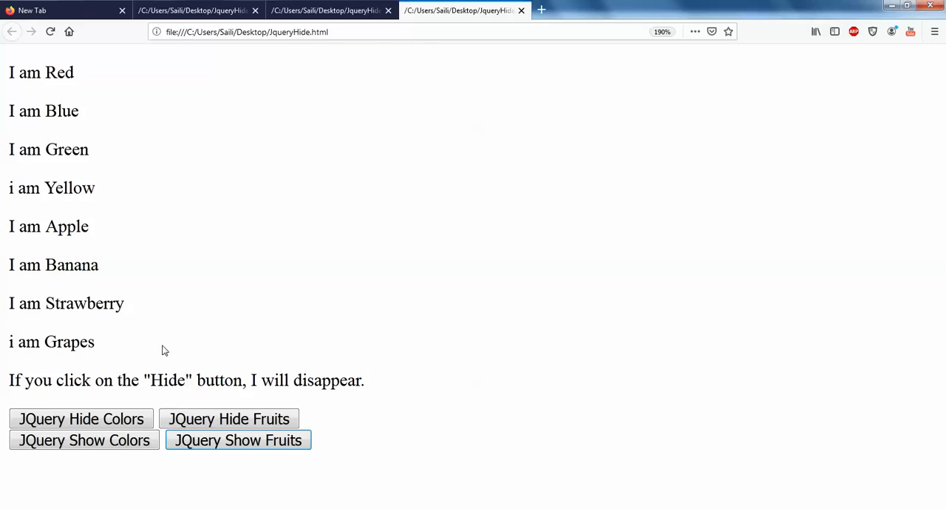
mouse_move(293, 339)
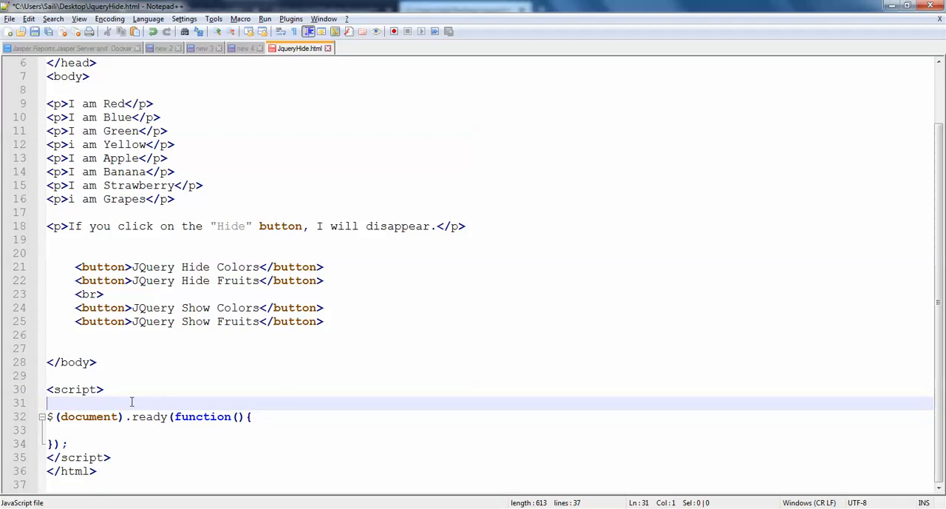
key(Enter)
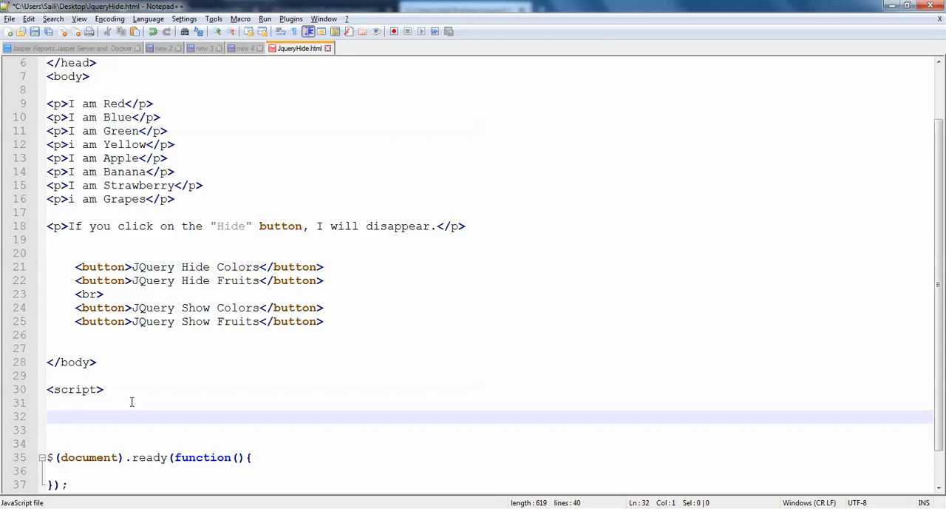
text(function)
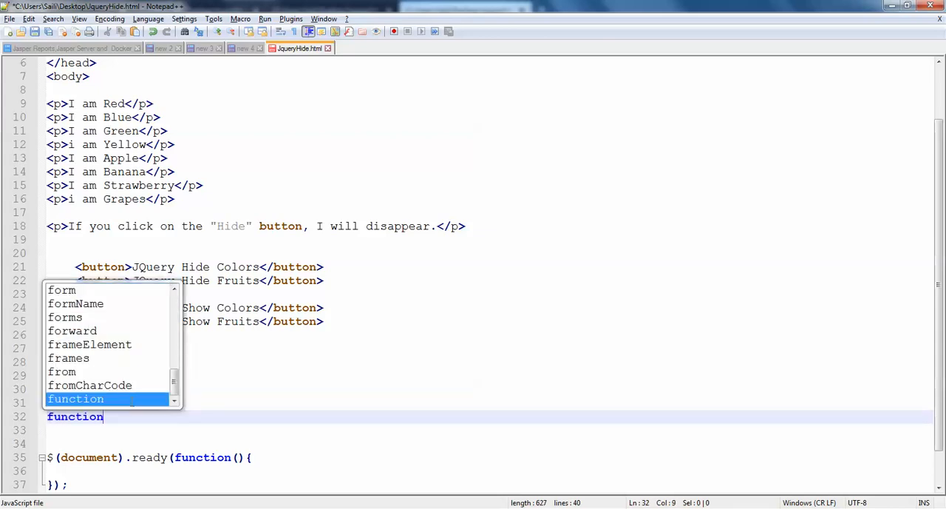
text(hideColors()
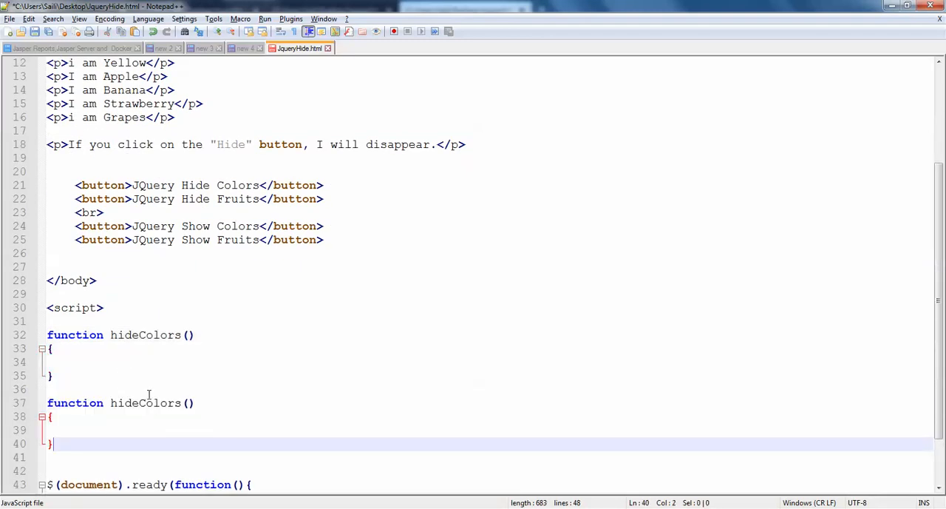
Step: Rename the copied stubs to hideFruits, showColors and showFruits
double_click(145, 402)
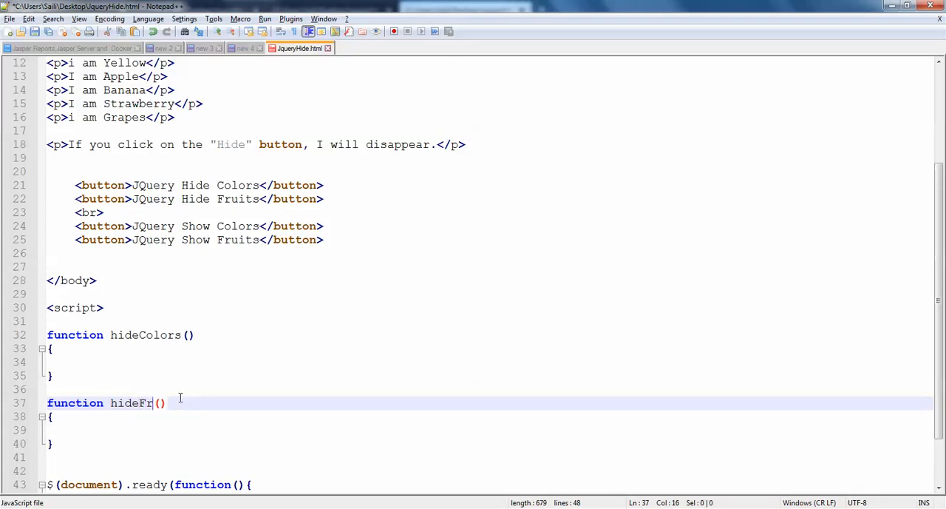
text(uits)
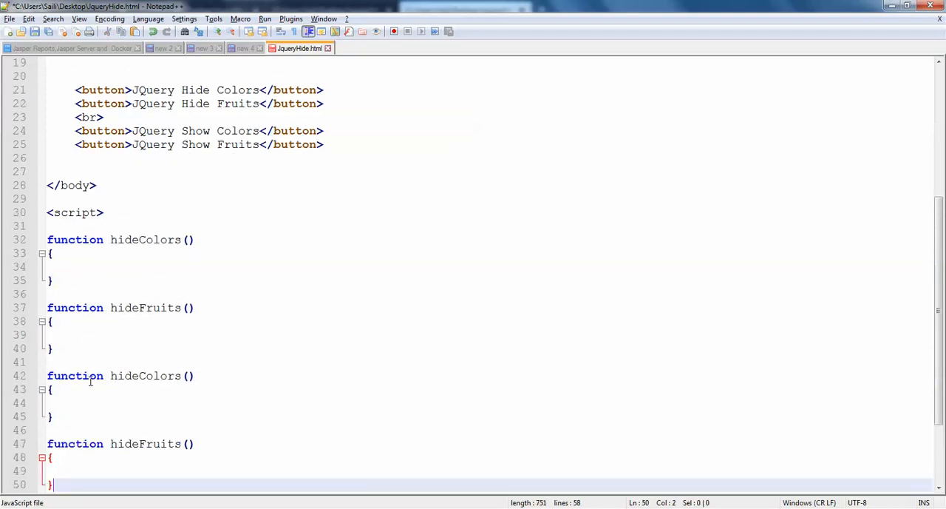
double_click(145, 375)
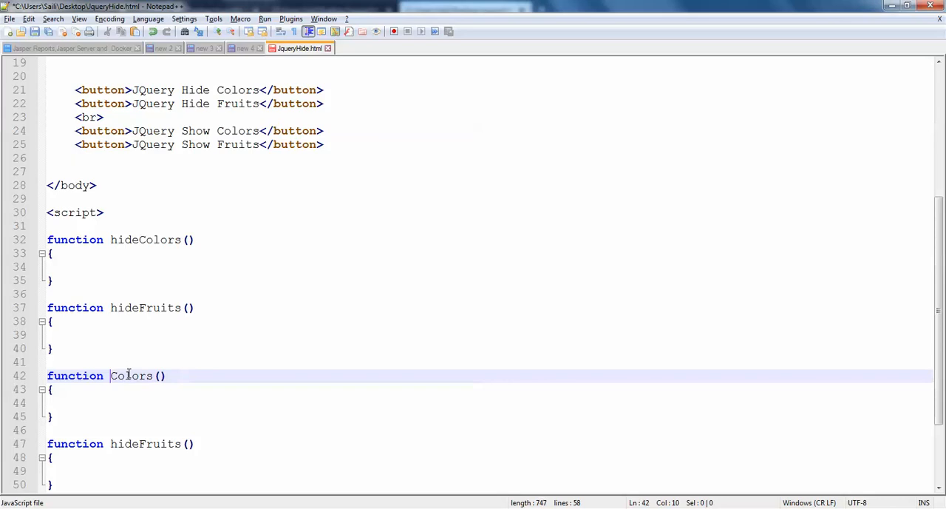
text(show)
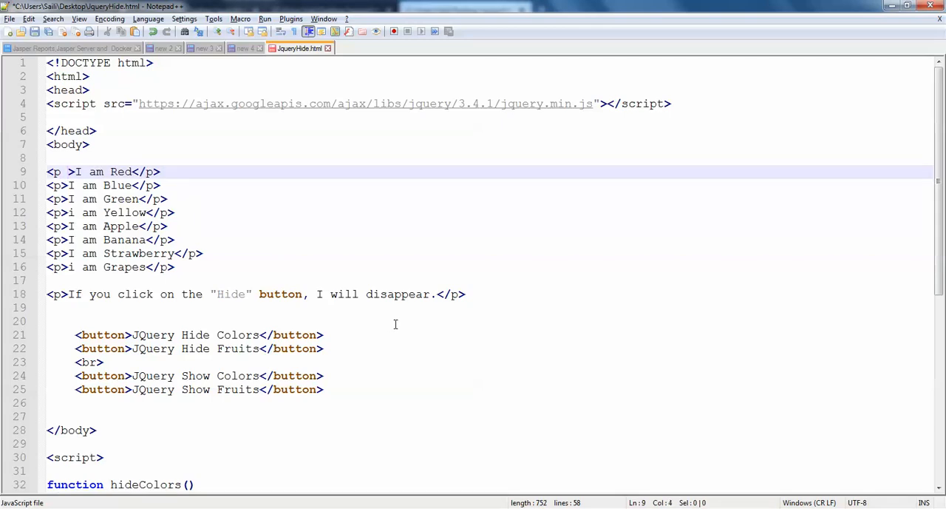
Step: Give the colour paragraphs color="red", "Blue", "green" and "yellow" attributes
text(color)
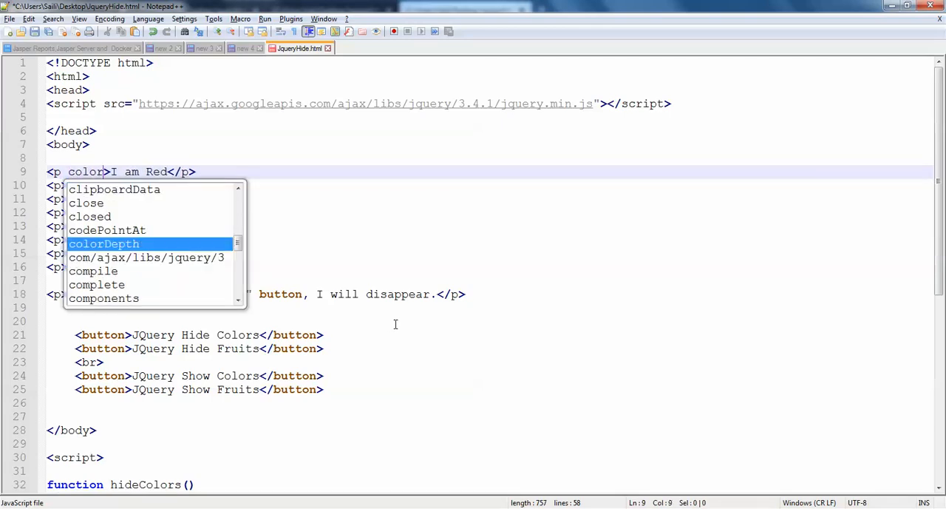
text(="")
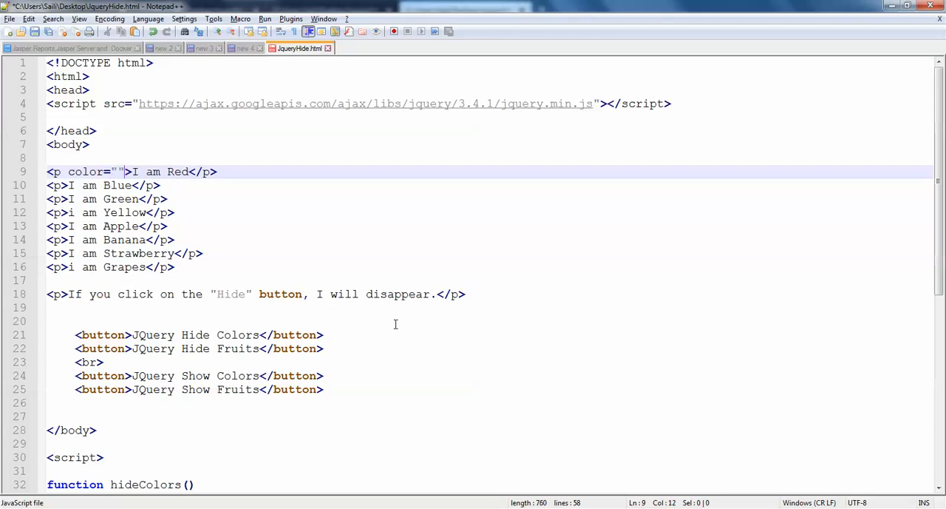
text(red)
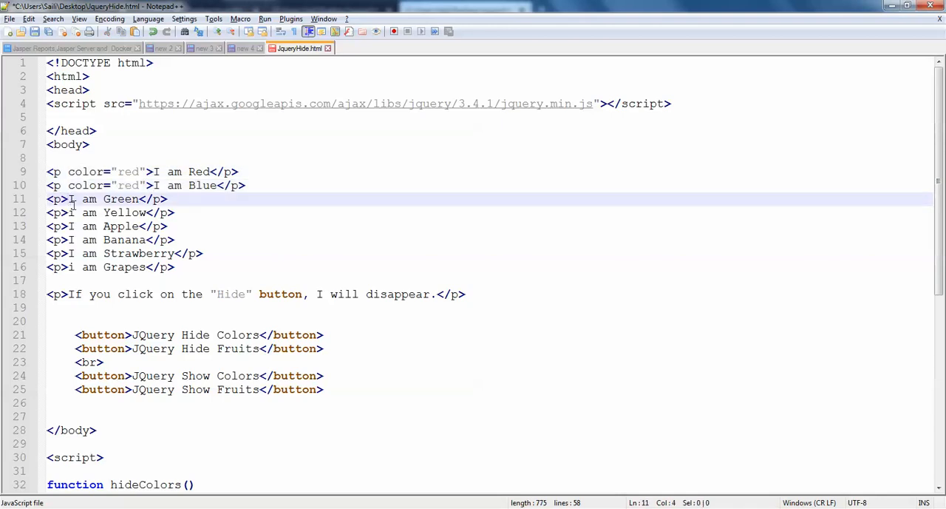
text(color="red")
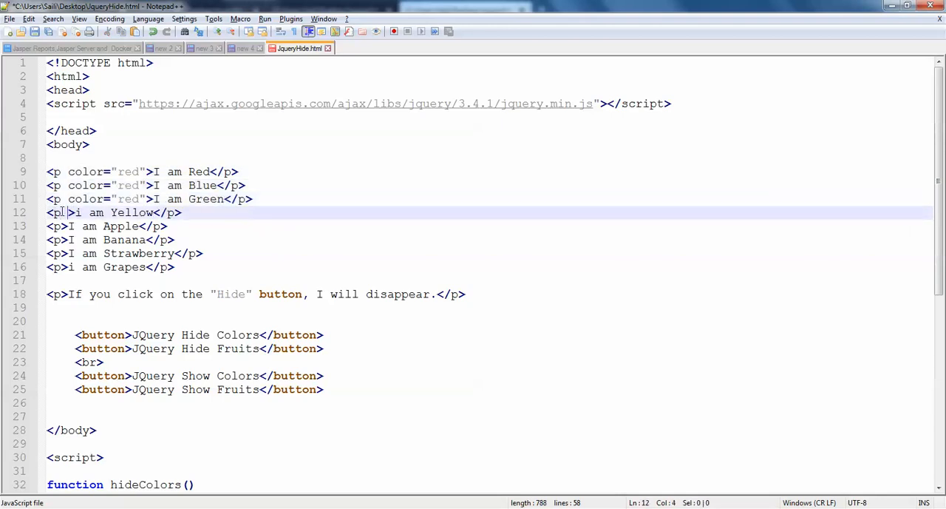
text(color="red")
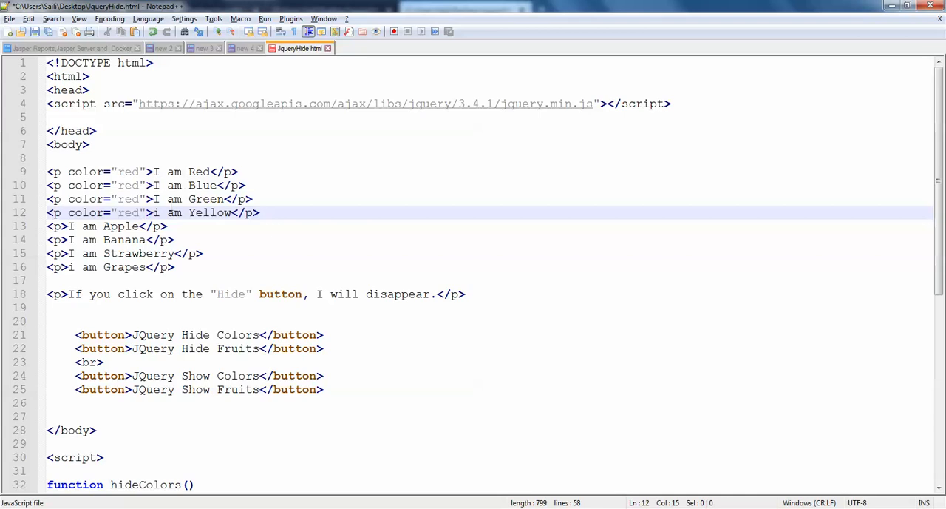
double_click(127, 185)
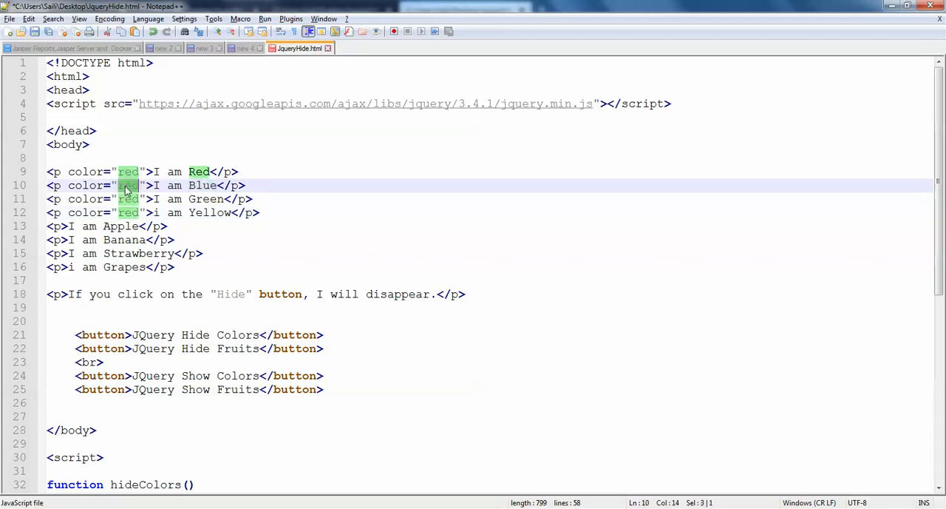
text(Blue)
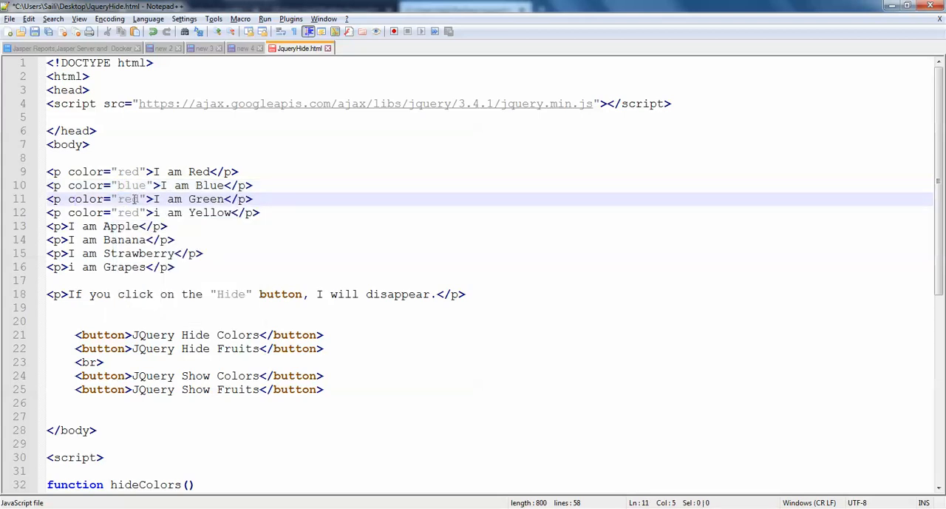
text(green)
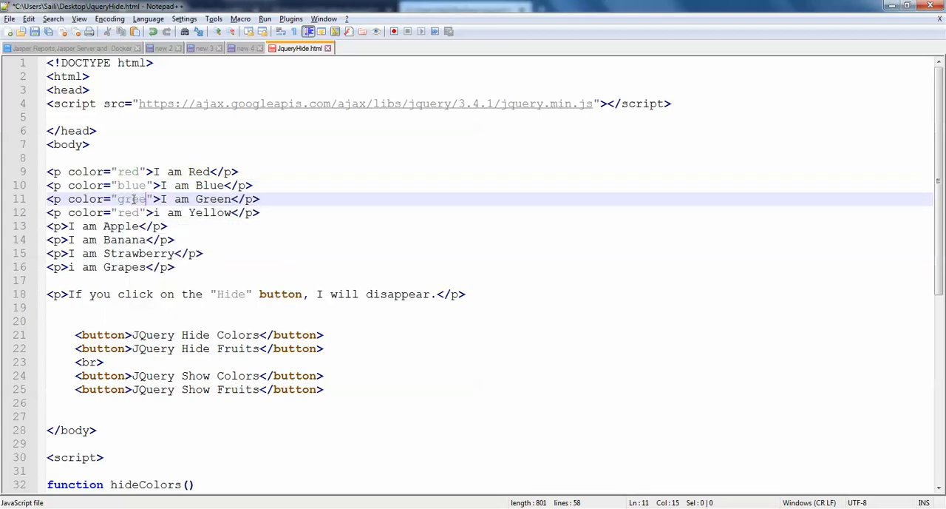
click(126, 213)
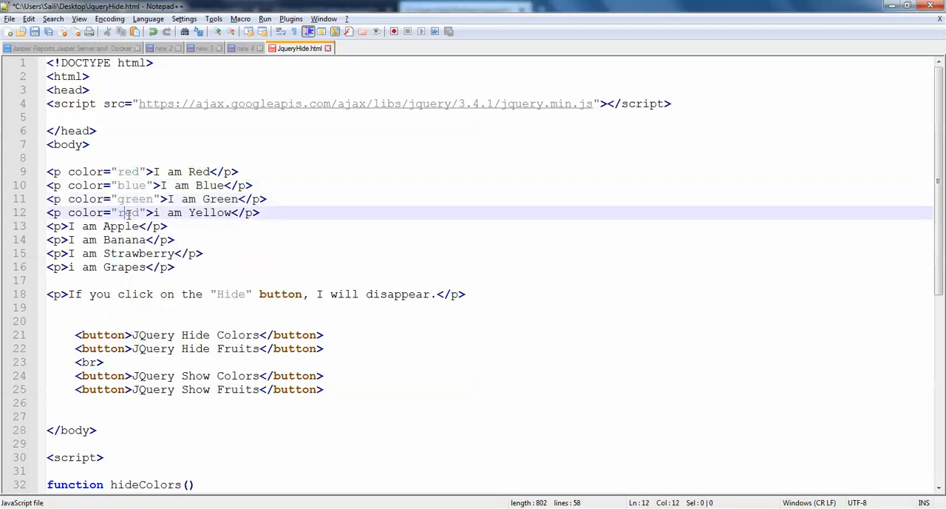
text(yellow)
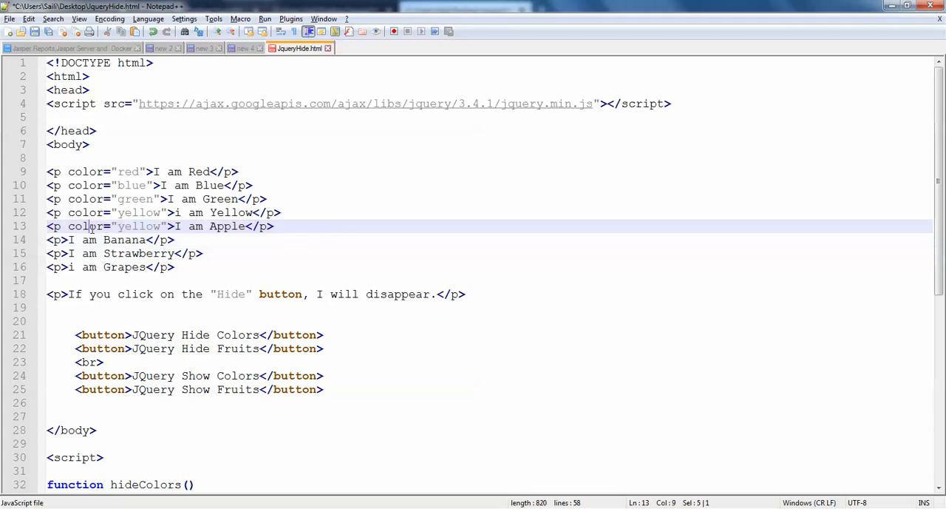
Step: Give the fruit paragraphs fruit="apple", "banana", "Strawberry" and "grapes" attributes
text(fruit)
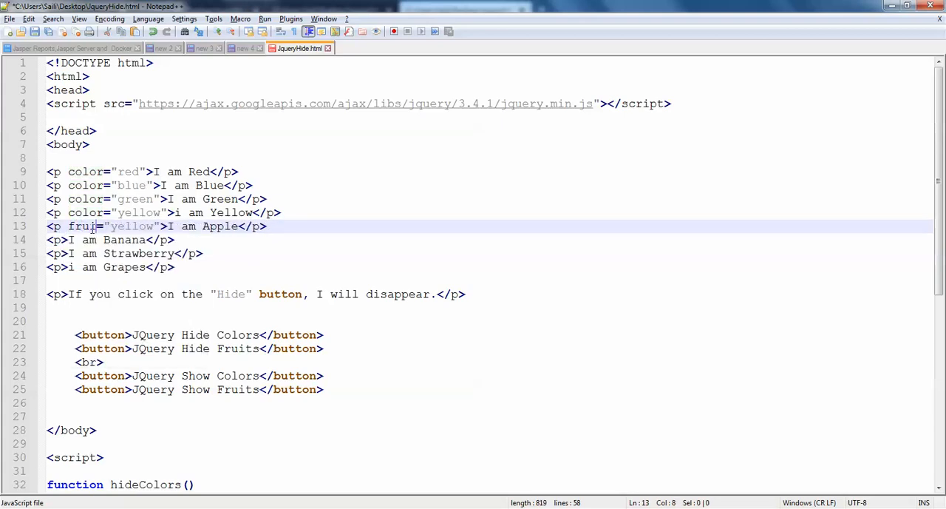
double_click(136, 226)
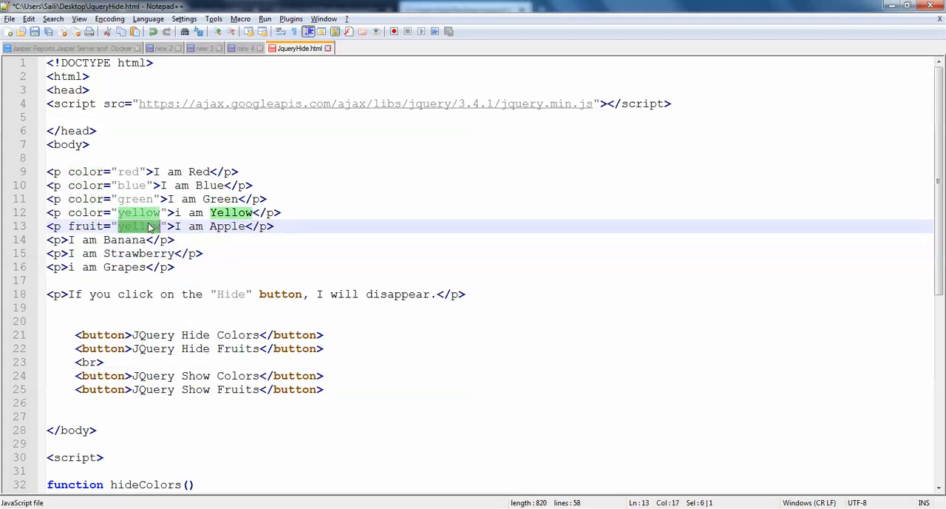
text(appl)
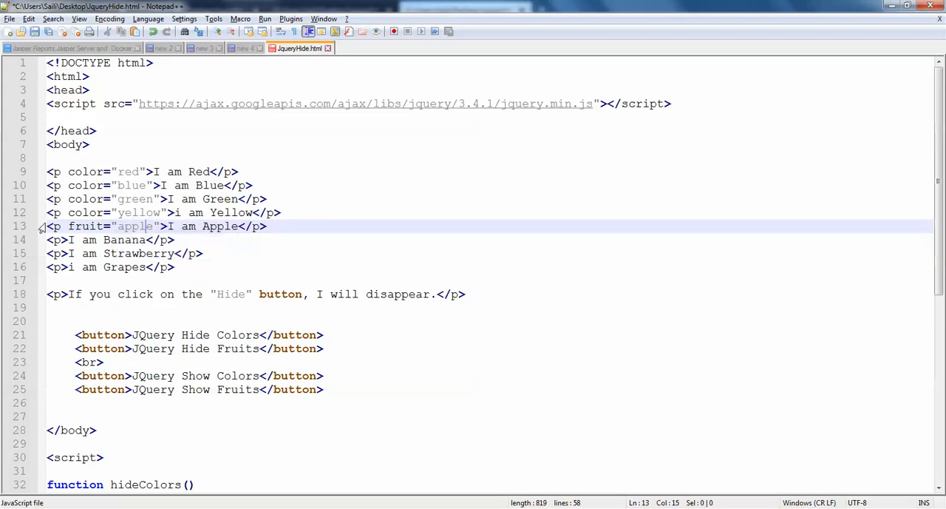
drag(68, 227, 159, 226)
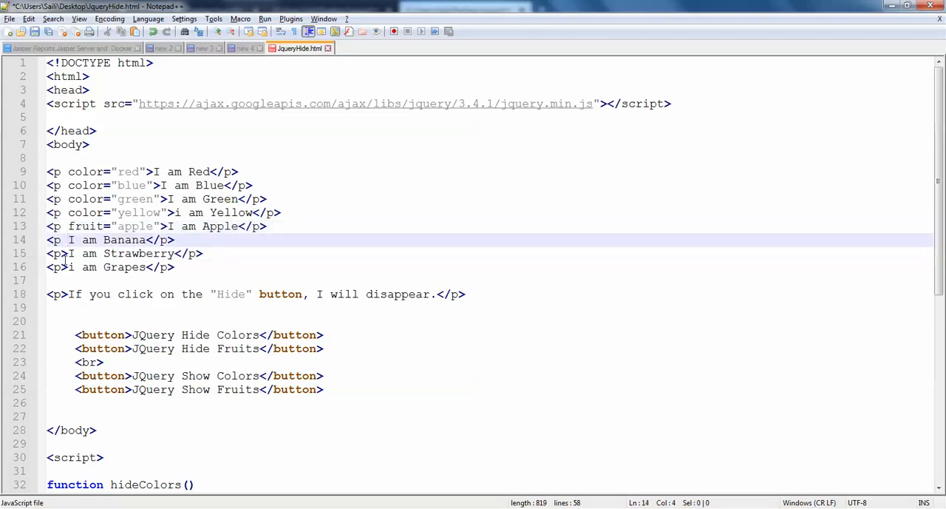
text(fruit="apple")
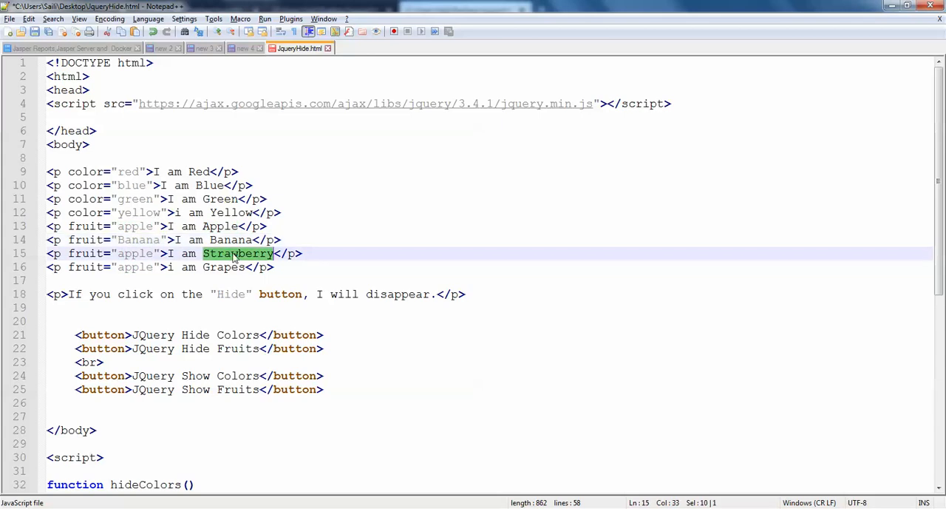
text(Strawberry)
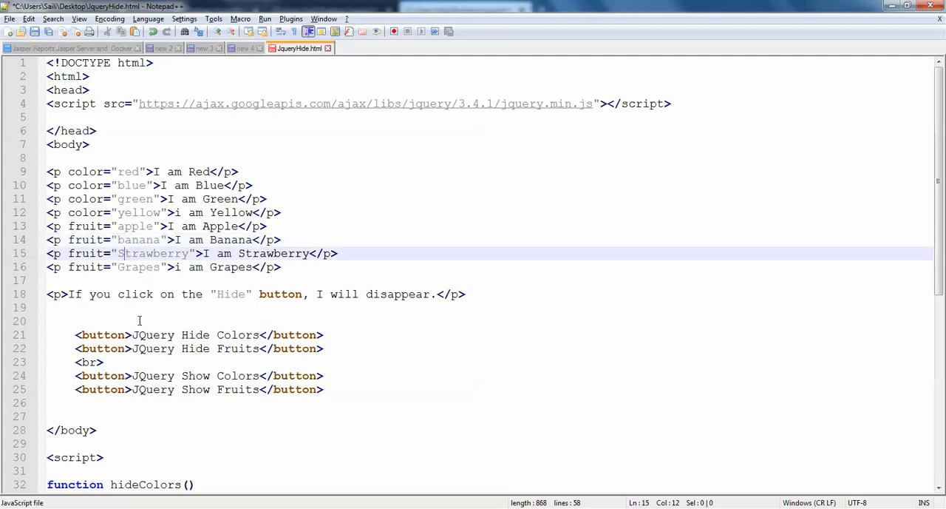
text(s)
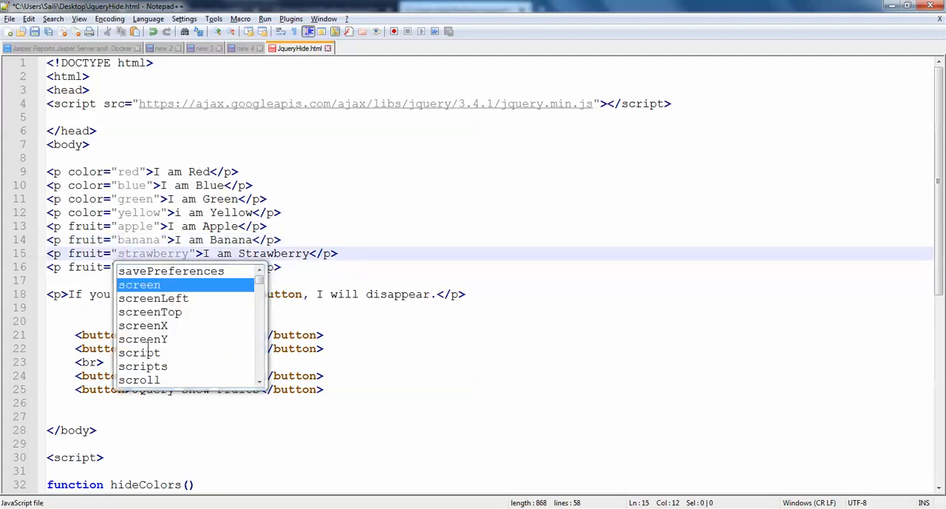
text(rapes)
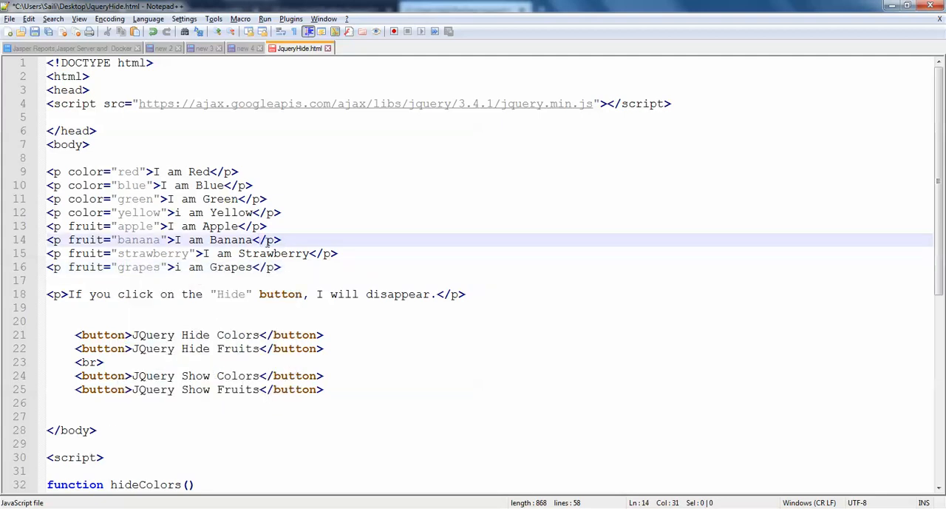
mouse_move(314, 260)
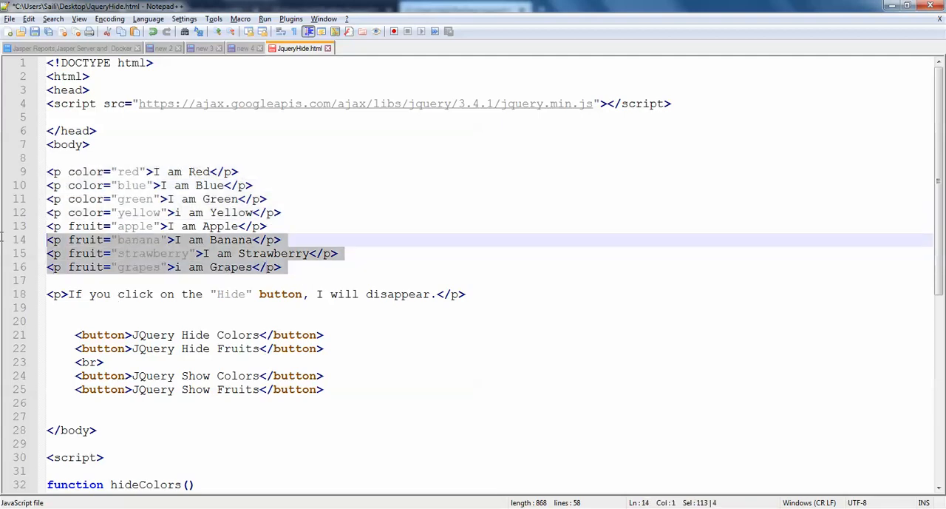
Step: Write $('[color]').hide(); inside the hideColors function body
scroll(down, 3)
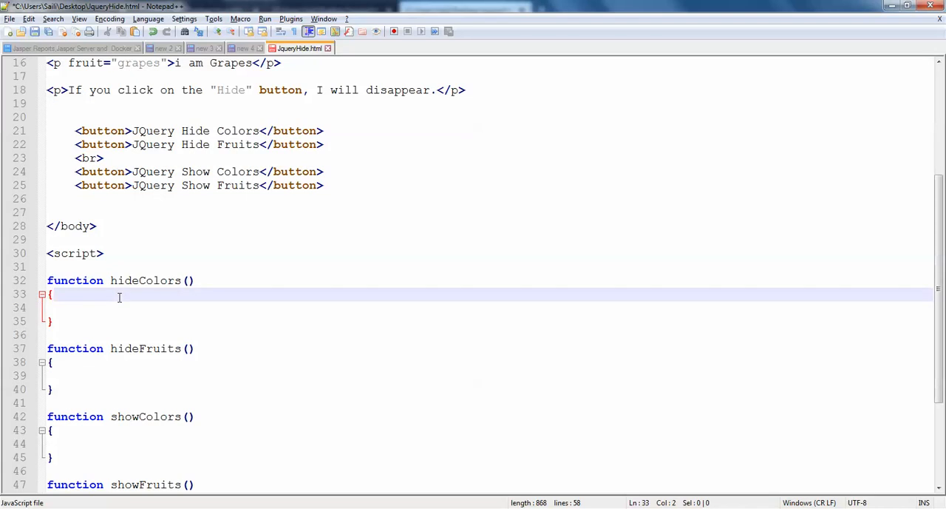
key(enter)
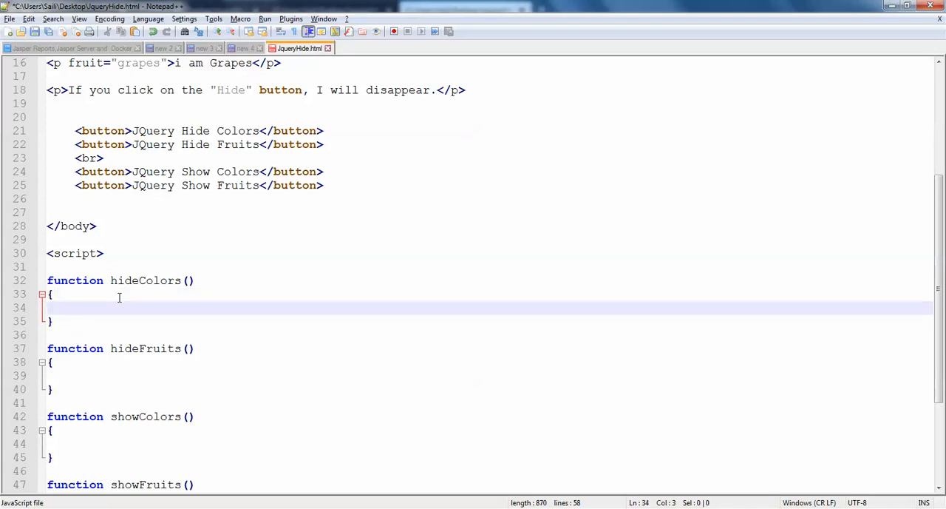
text($())
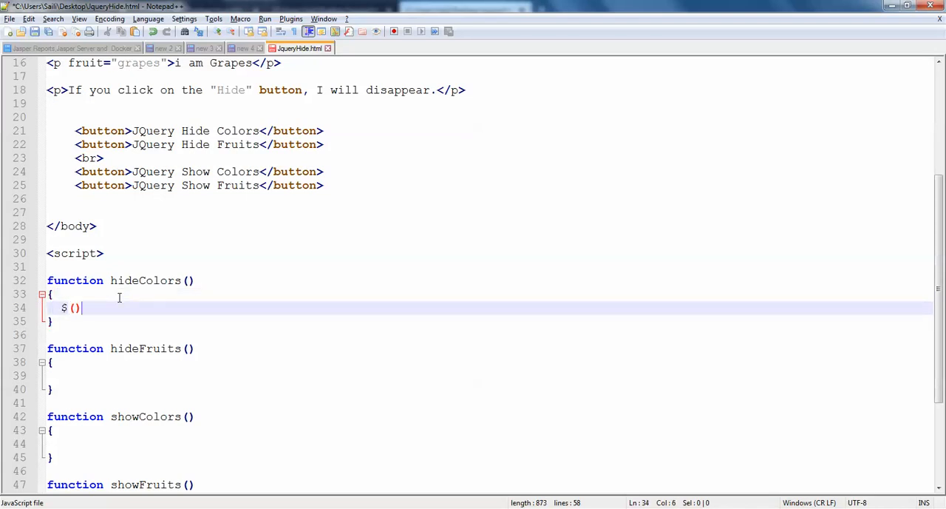
text(.hi)
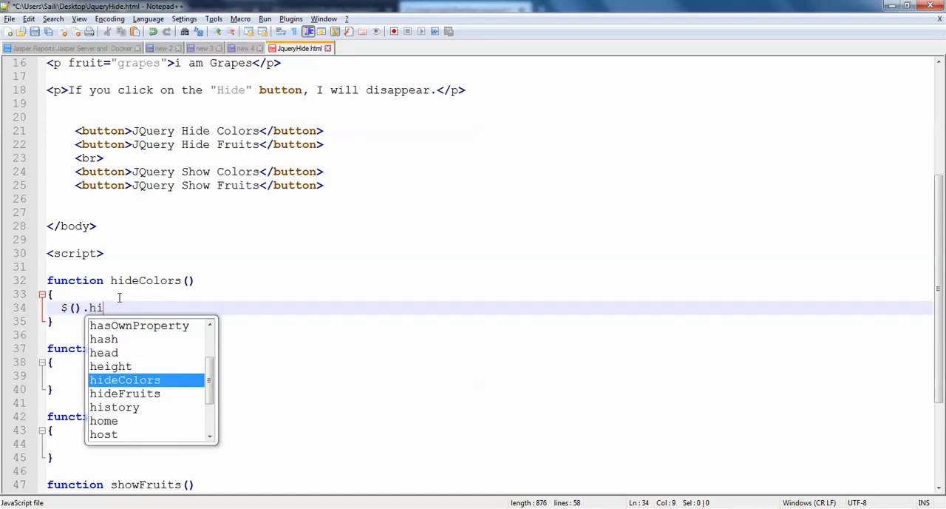
text(de();)
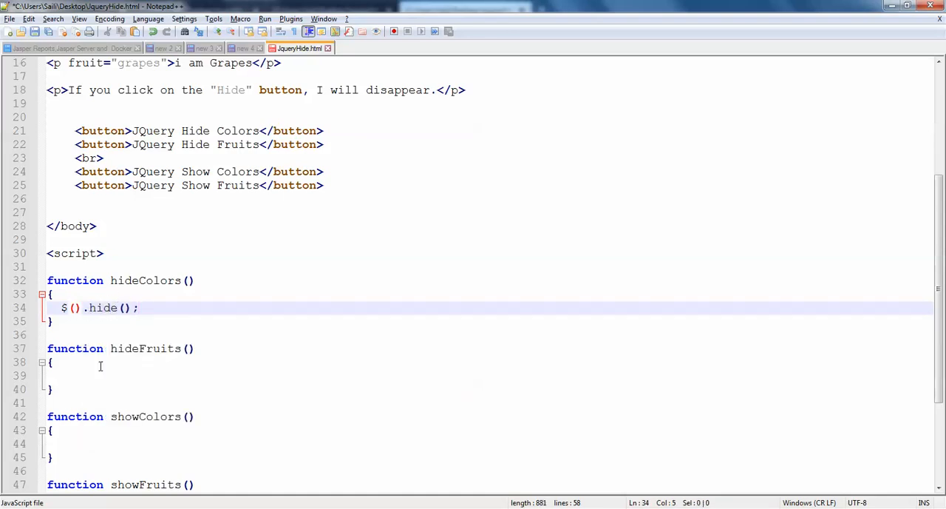
text('')
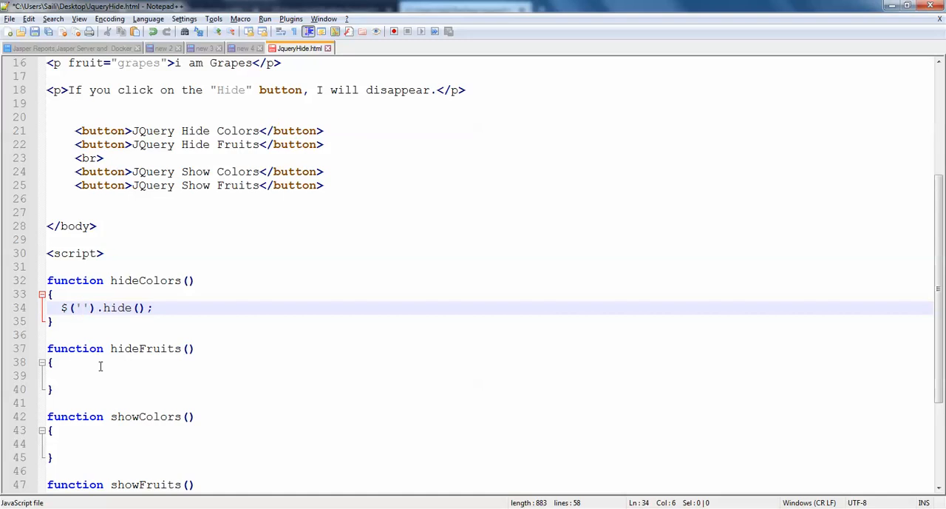
text([])
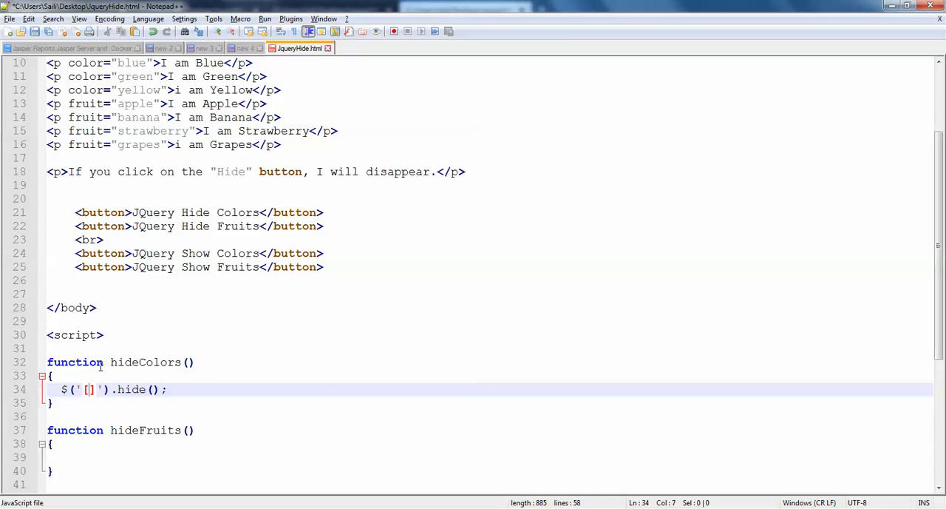
text(cl)
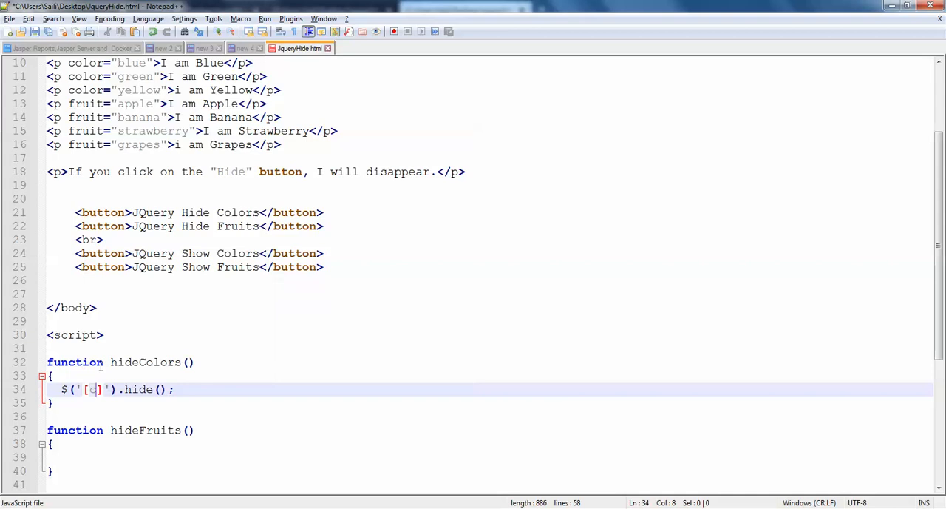
text(color)
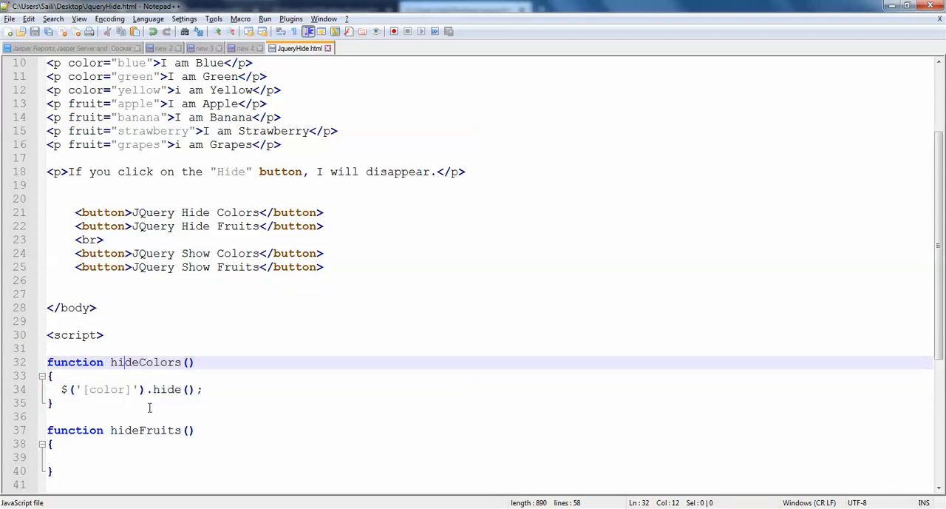
click(105, 389)
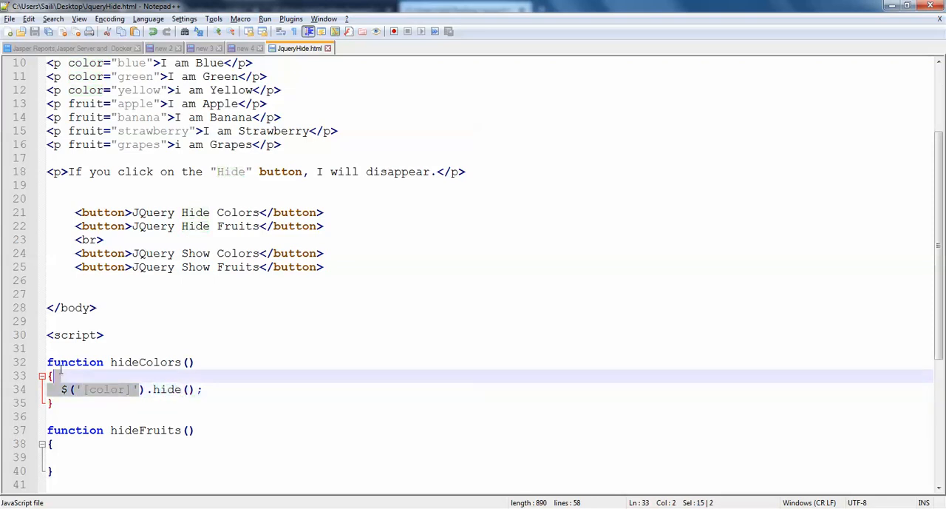
scroll(up, 3)
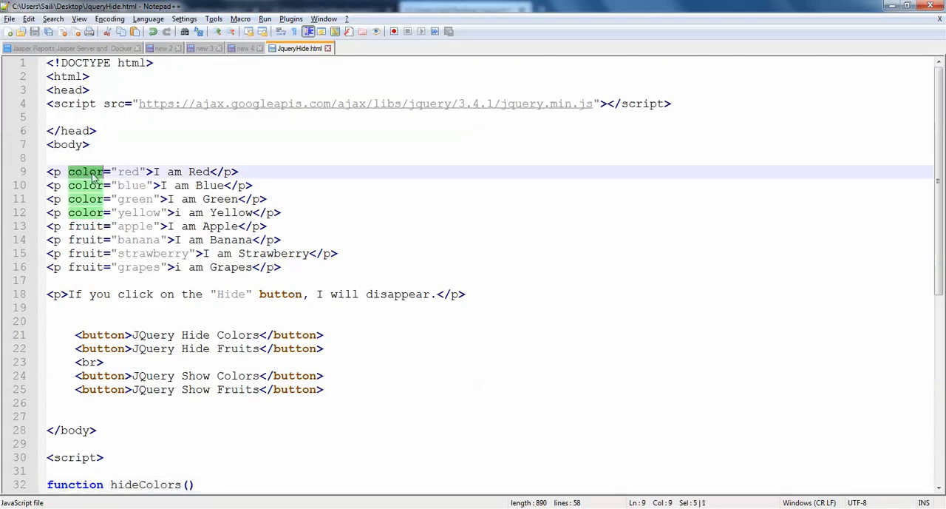
click(87, 213)
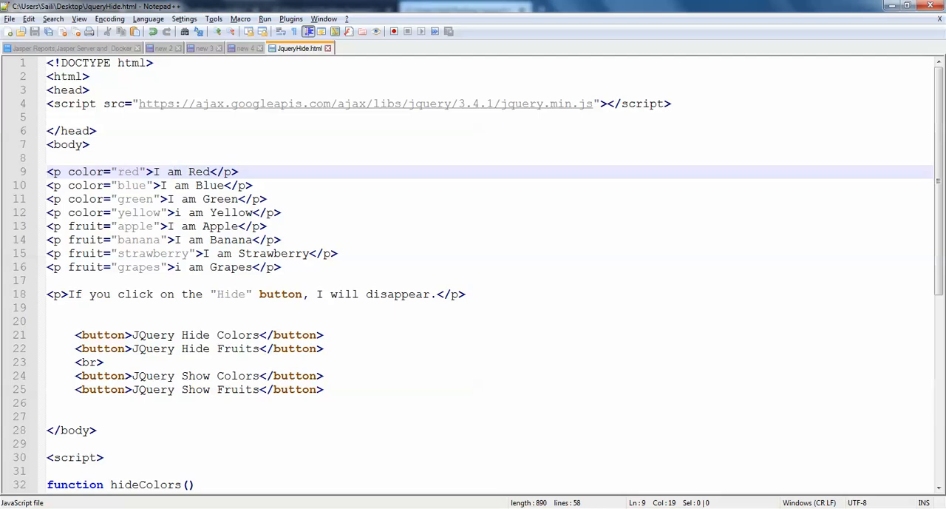
Step: Add onclick="hideColors()" to the first button and $('[fruit]').hide(); inside hideFruits
scroll(down, 3)
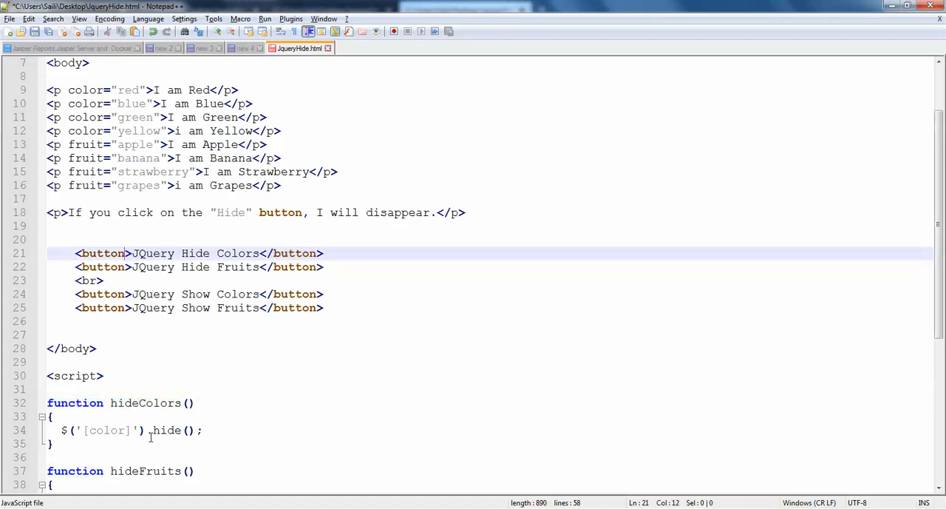
text(onclick=")
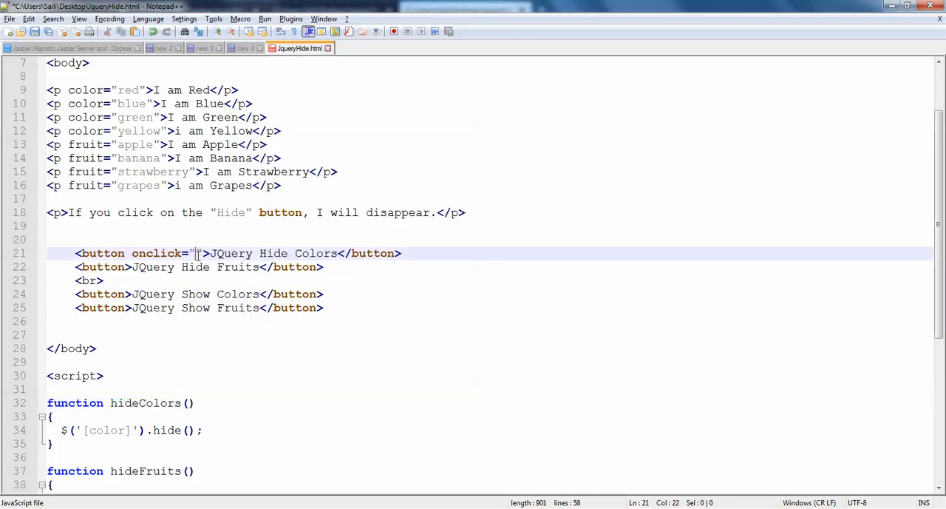
text(hideColors())
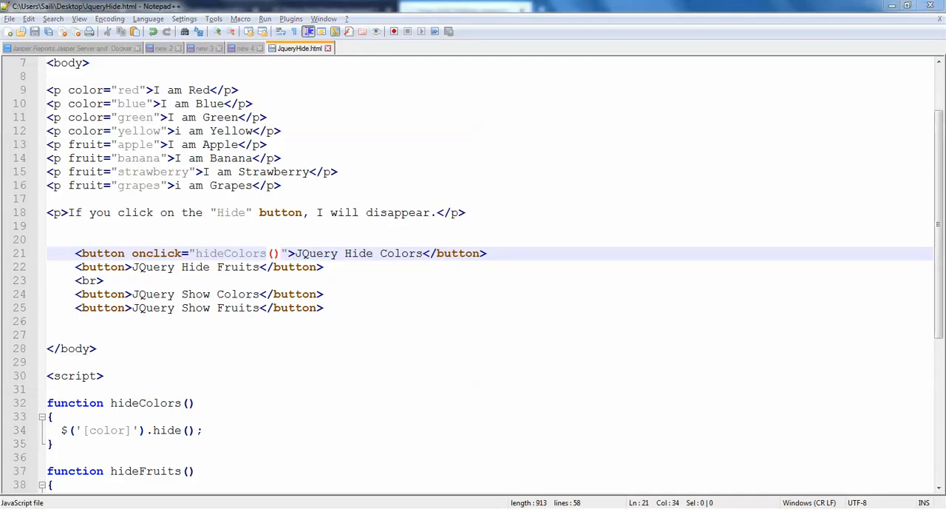
click(464, 9)
text($('[fruit]').hide();)
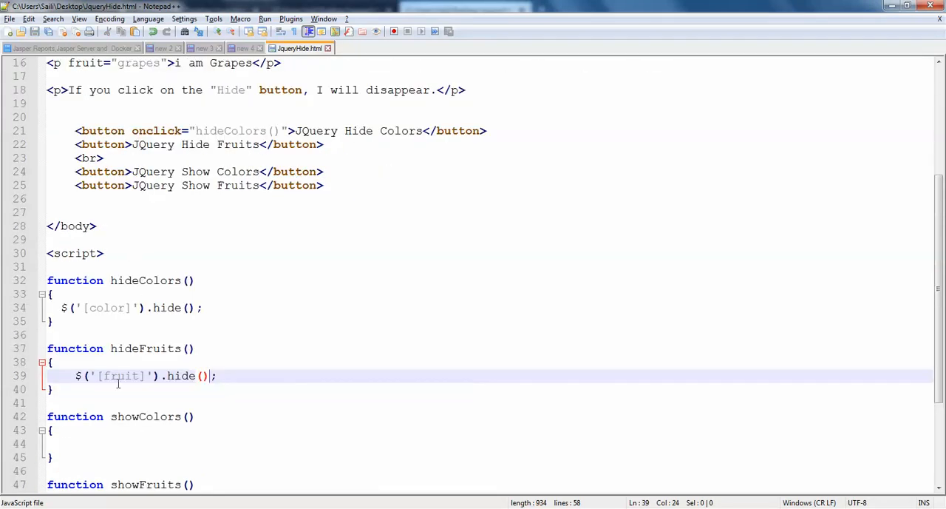
click(230, 375)
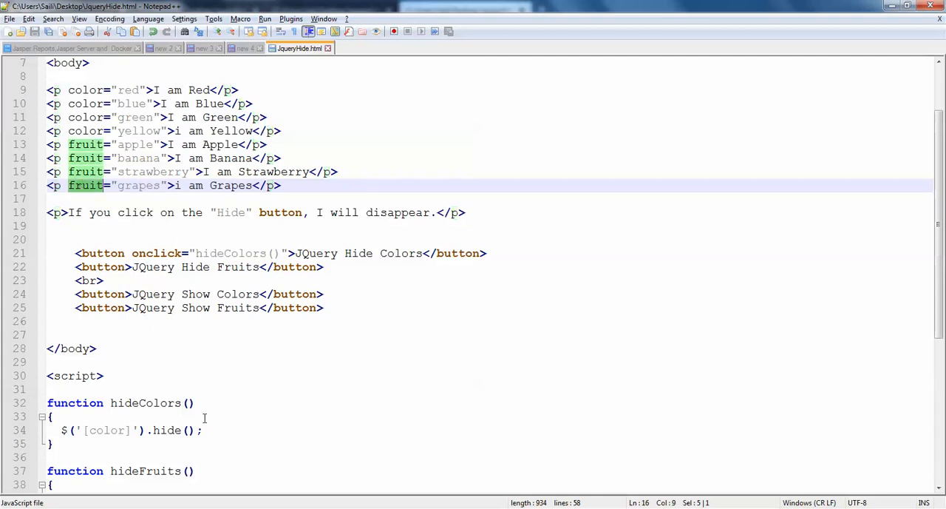
mouse_move(216, 450)
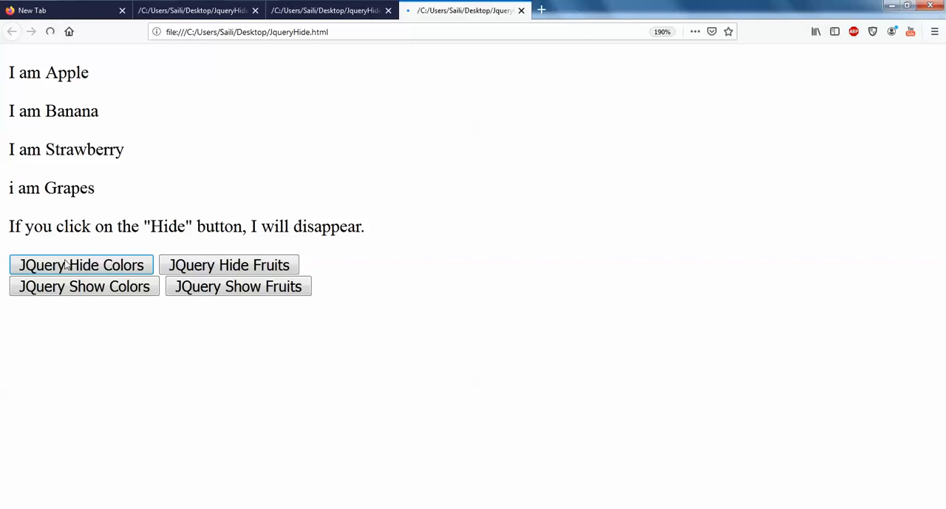
Step: Hide the colour lines with JQuery Hide Colors and try the not-yet-wired Hide Fruits button
click(83, 287)
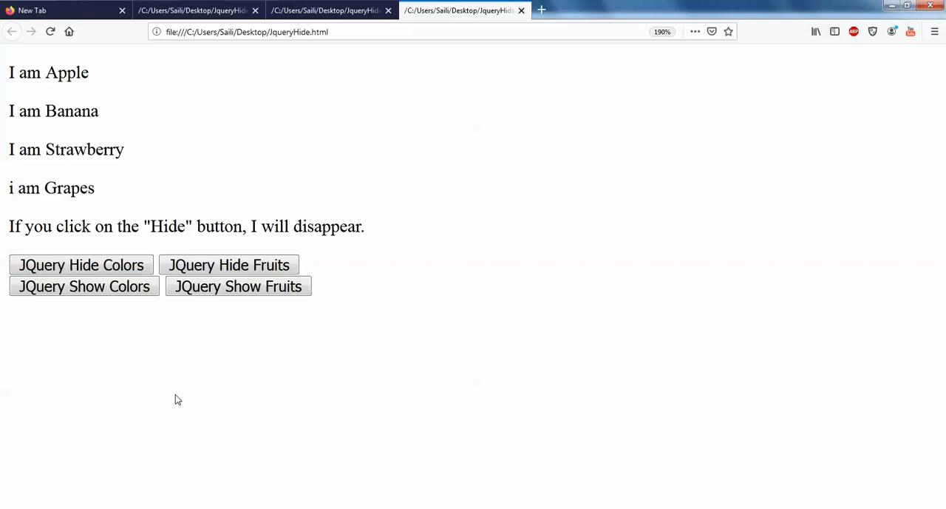
click(82, 265)
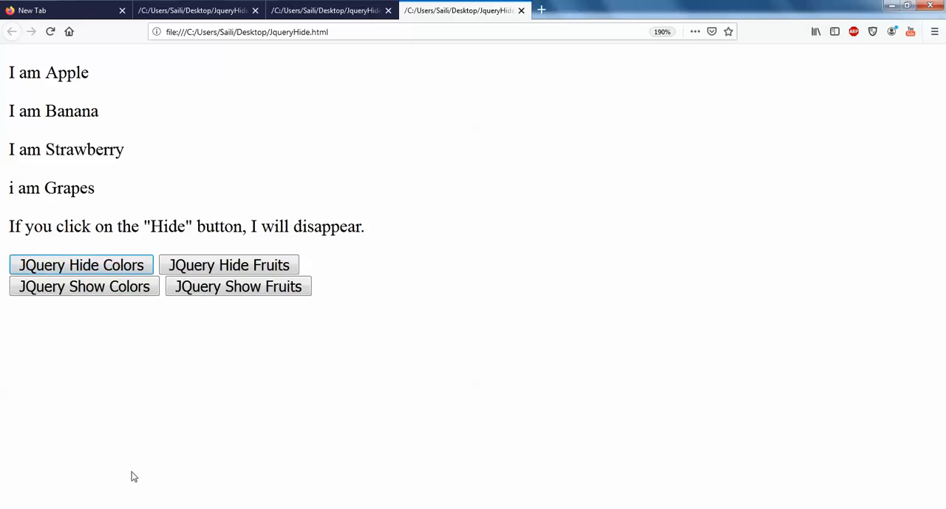
mouse_move(322, 420)
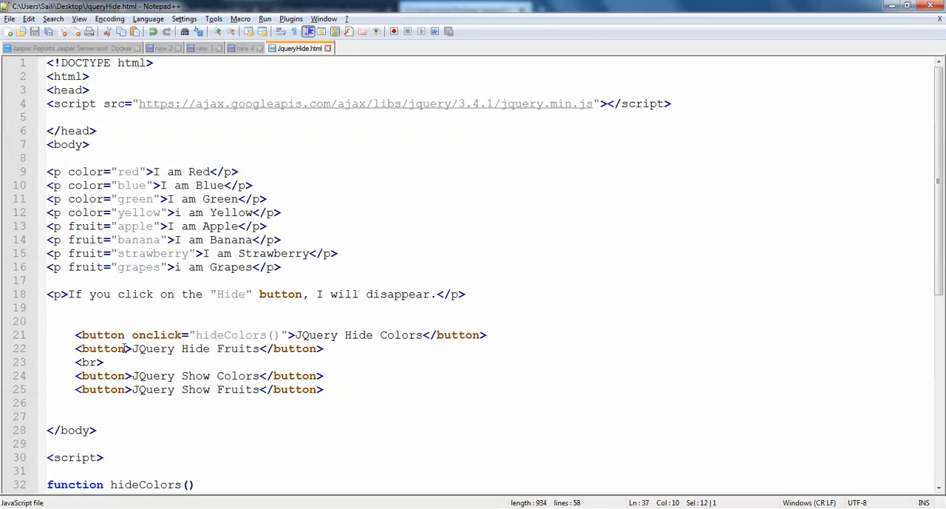
Step: Add onclick="hideFruits()" to the second button, save, and switch to Firefox
text(onclick="hideFruits()
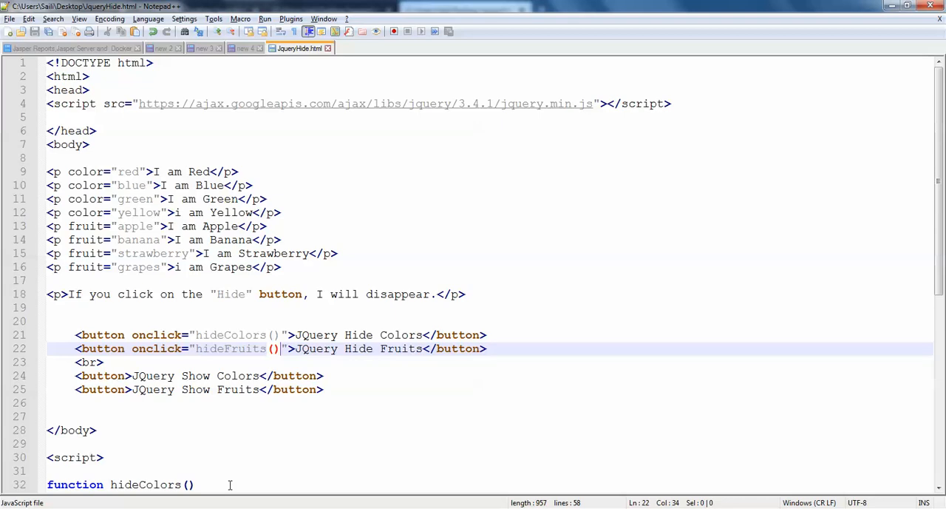
click(464, 9)
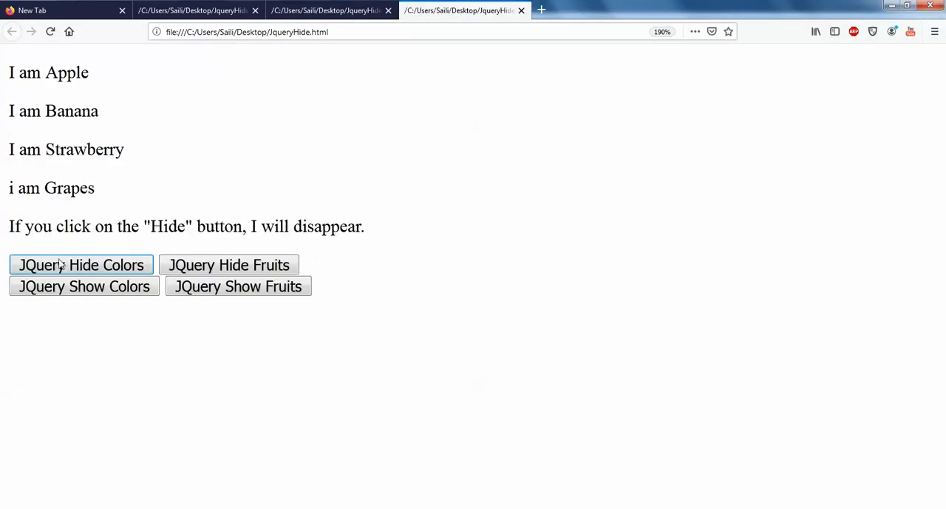
mouse_move(229, 265)
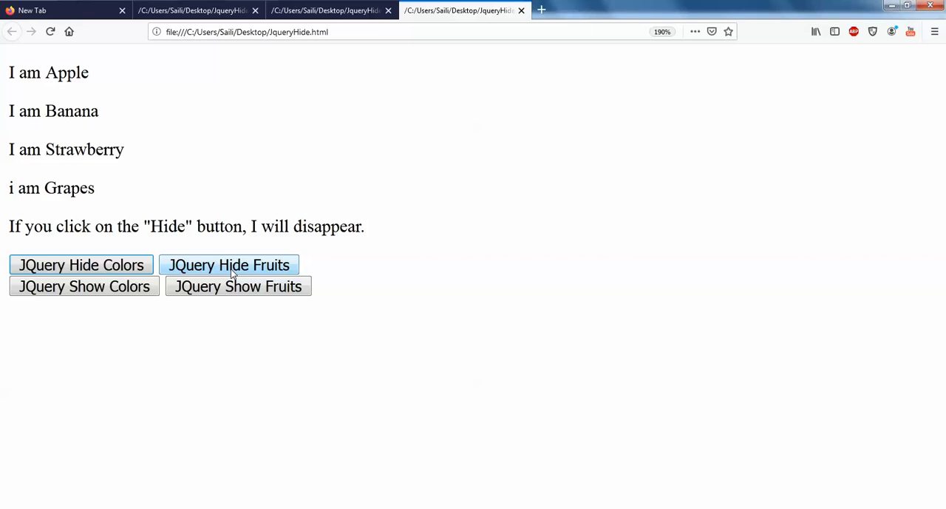
Step: Hide the fruit lines too with the JQuery Hide Fruits button
click(227, 265)
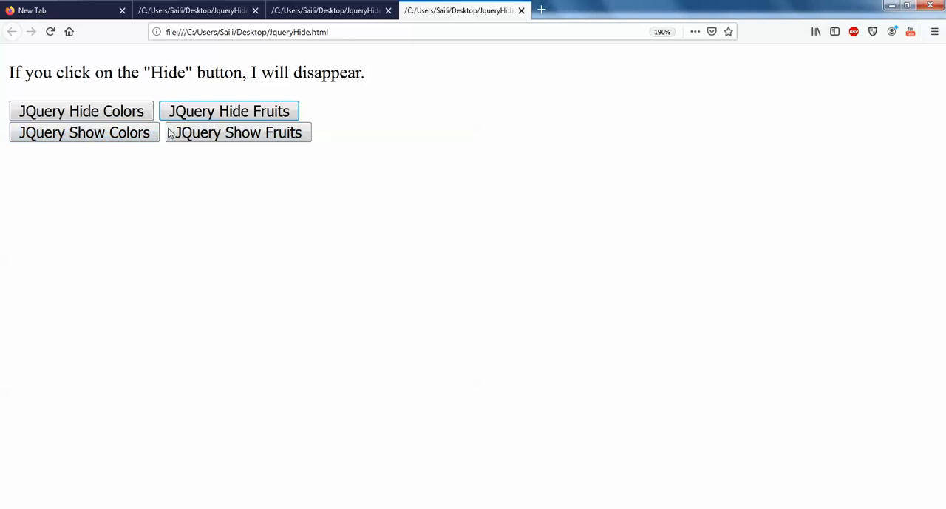
mouse_move(222, 408)
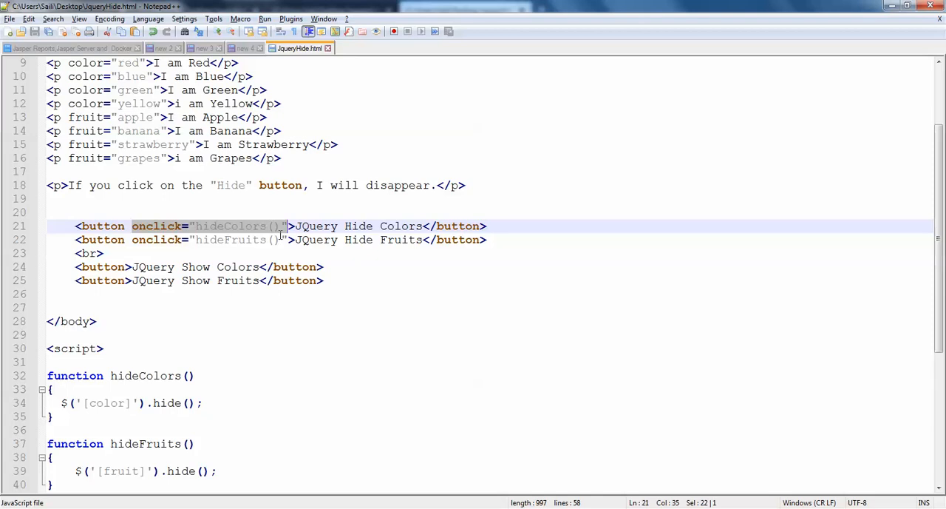
Step: Paste onclick="hideColors()" into both show buttons and edit the names to showColors
text(onclick="hideColors()")
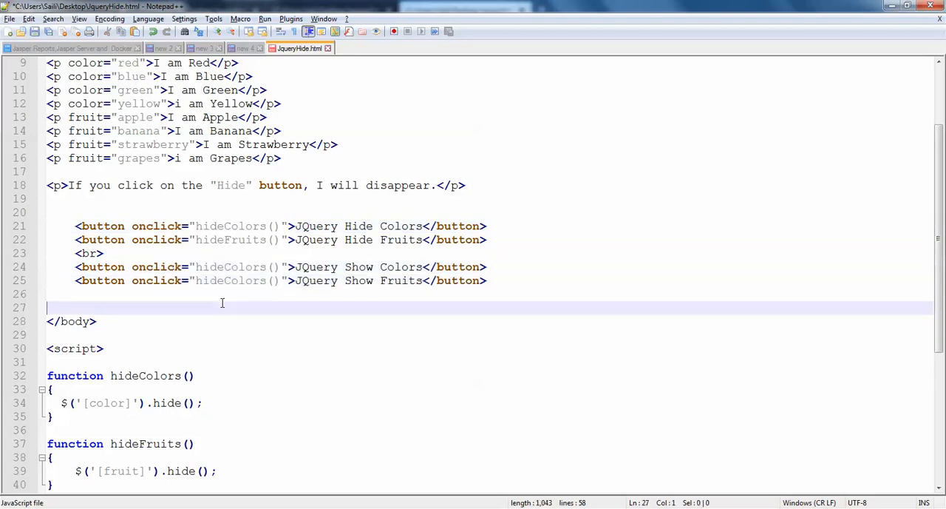
scroll(down, 3)
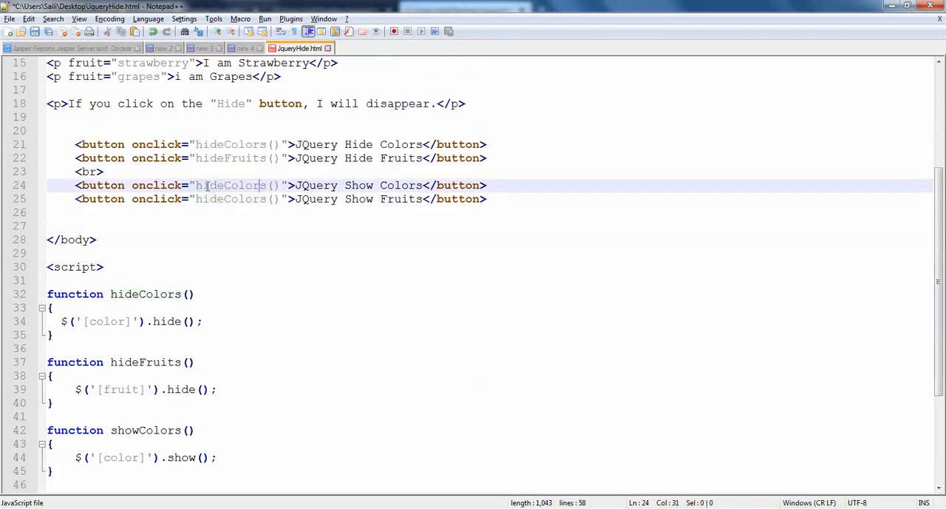
text(s)
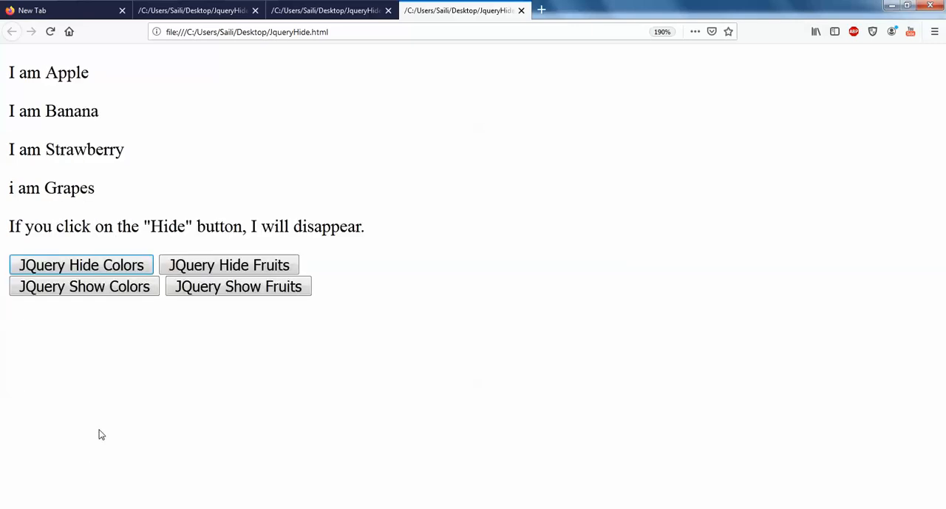
Step: Try JQuery Show Fruits and see the colour lines reappear instead of the fruits
click(228, 265)
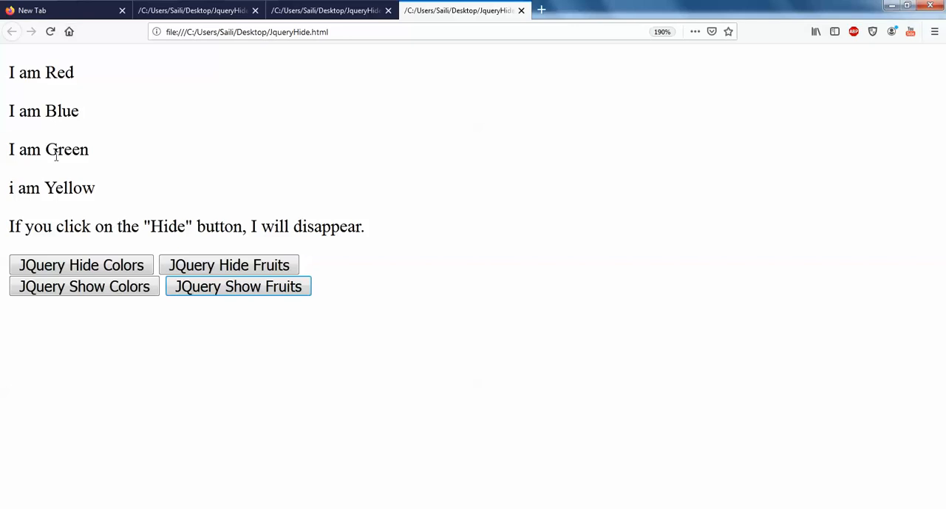
drag(74, 148, 74, 187)
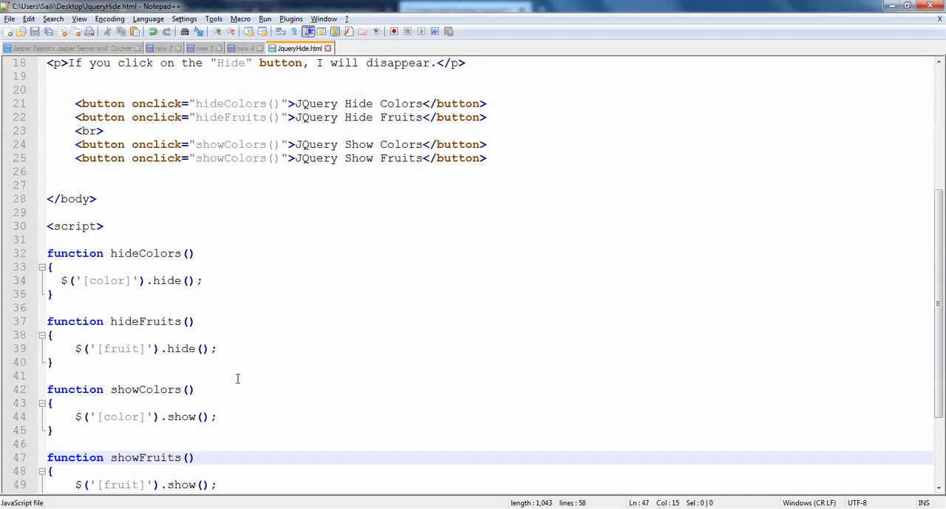
Step: Replace showColors with showFruits on the Show Fruits button line, save, and switch to Firefox
double_click(401, 145)
text(Fruit)
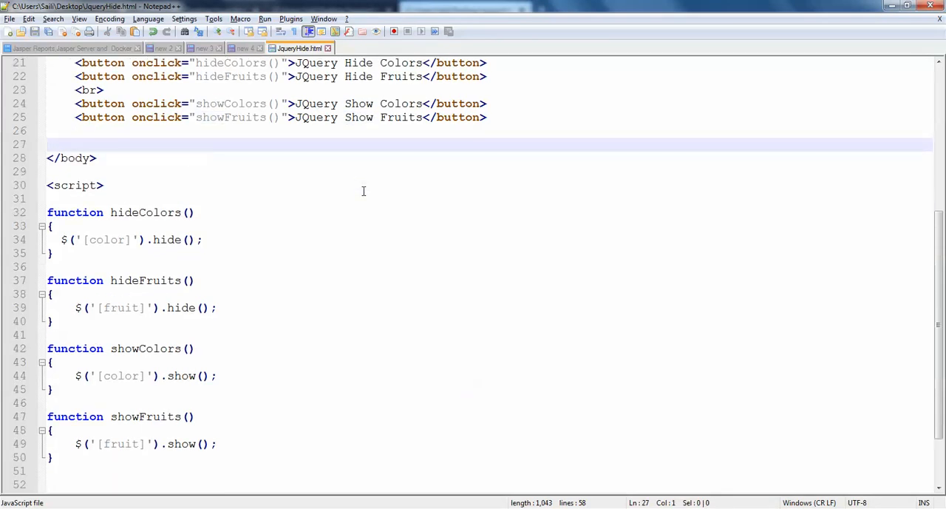
click(464, 8)
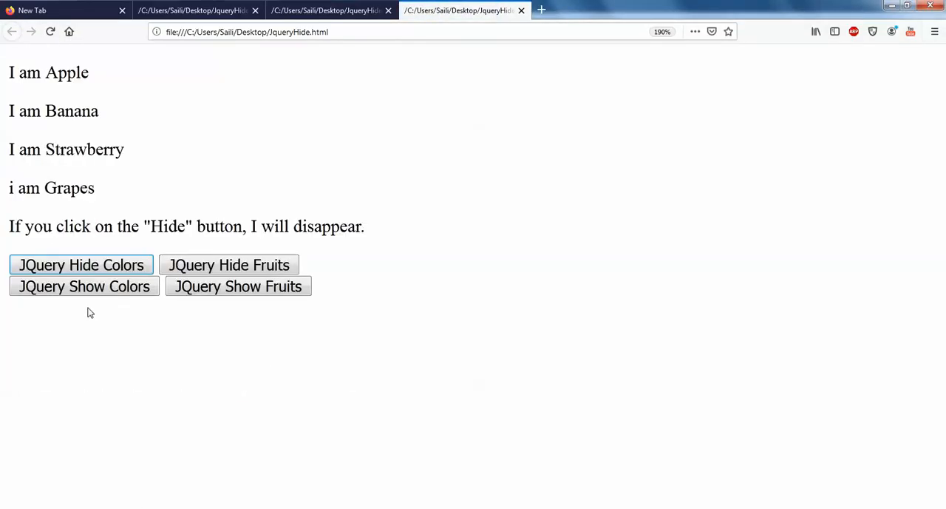
Step: Hide and then show both the colour and fruit paragraph groups so every line ends visible
click(83, 287)
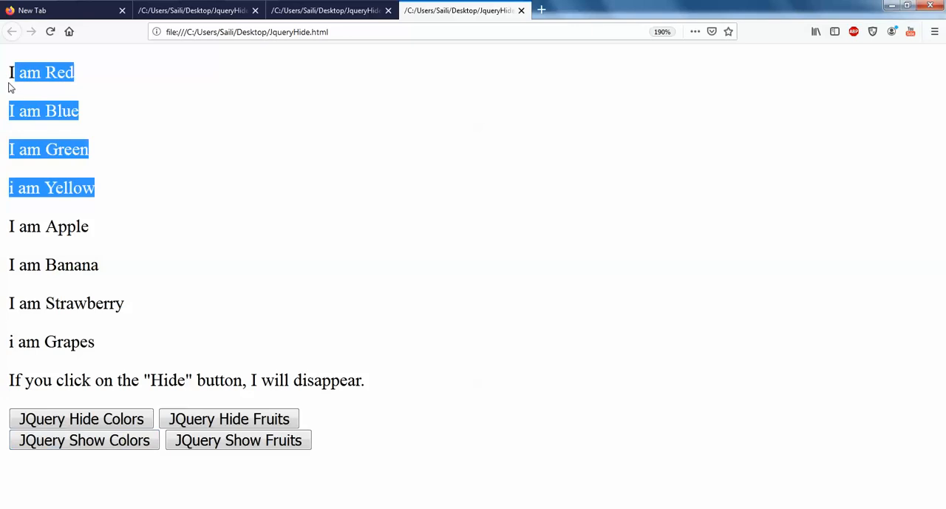
click(228, 417)
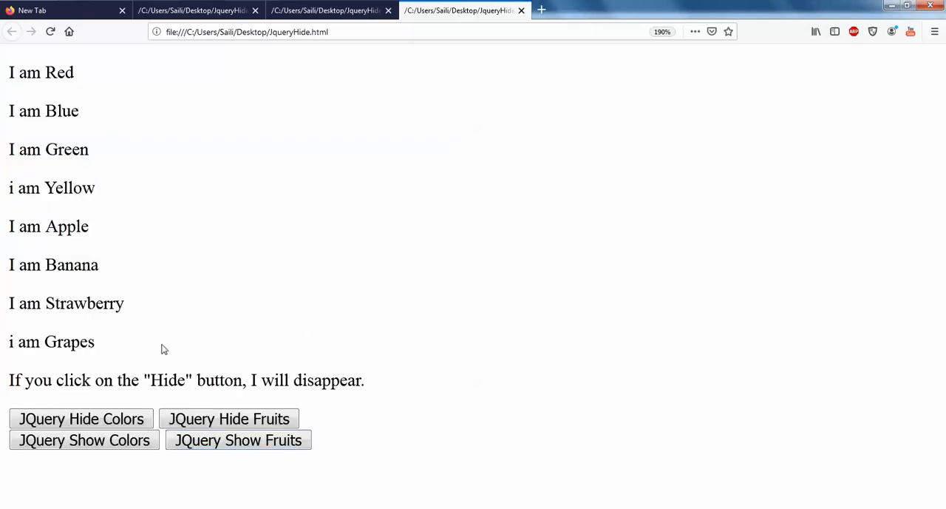
click(81, 418)
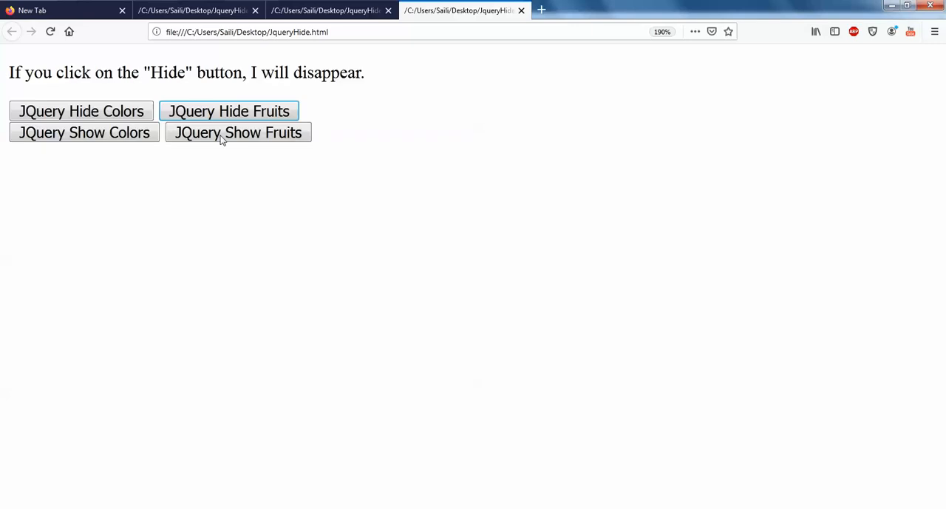
click(238, 133)
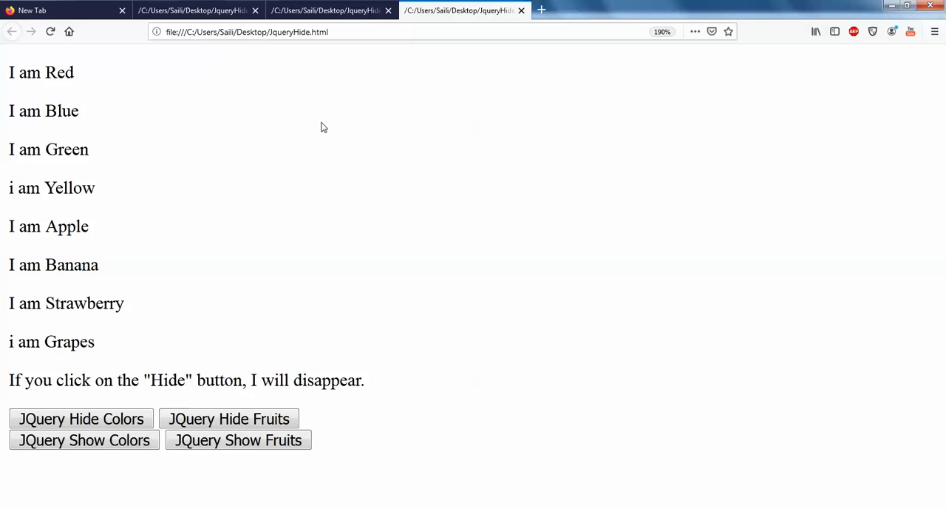
mouse_move(464, 151)
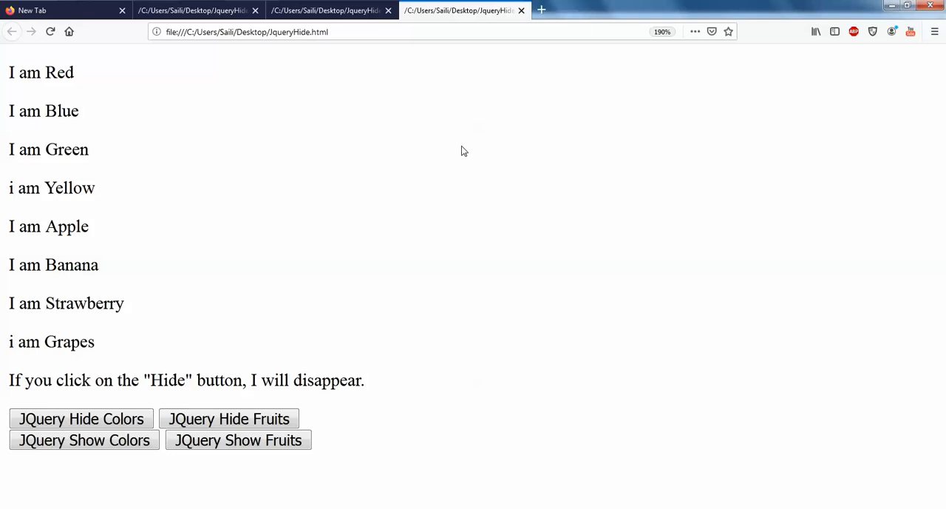
mouse_move(341, 166)
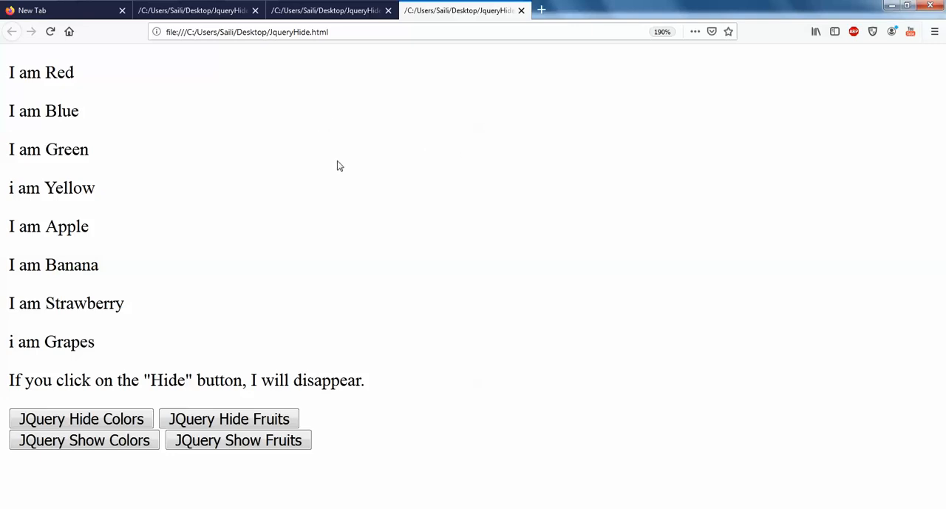
mouse_move(311, 503)
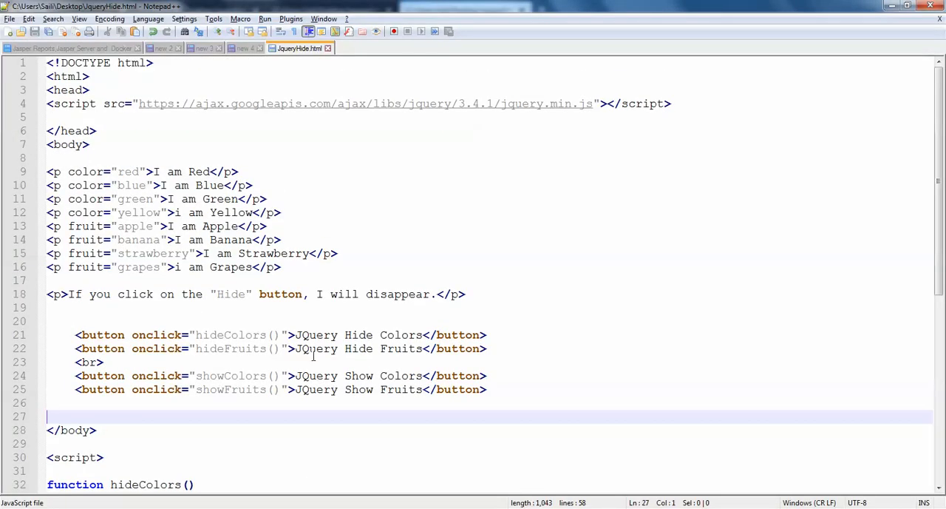
scroll(down, 3)
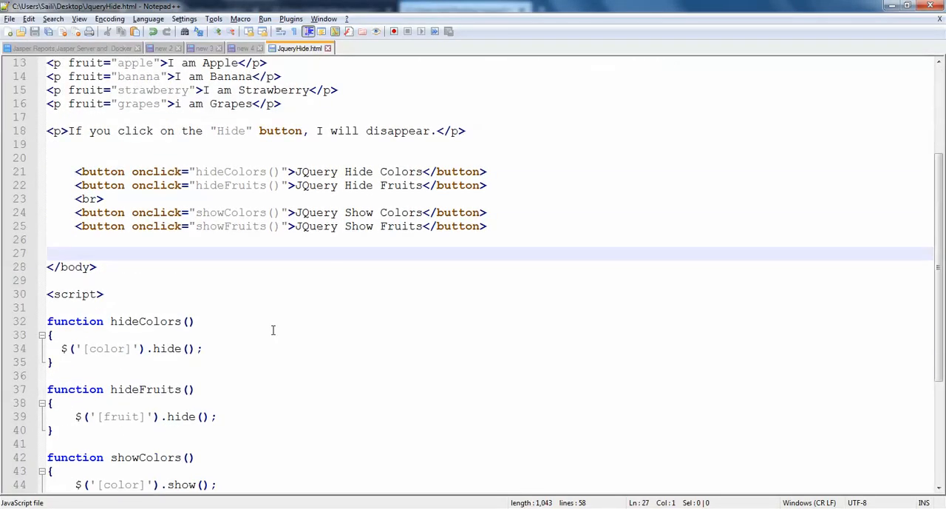